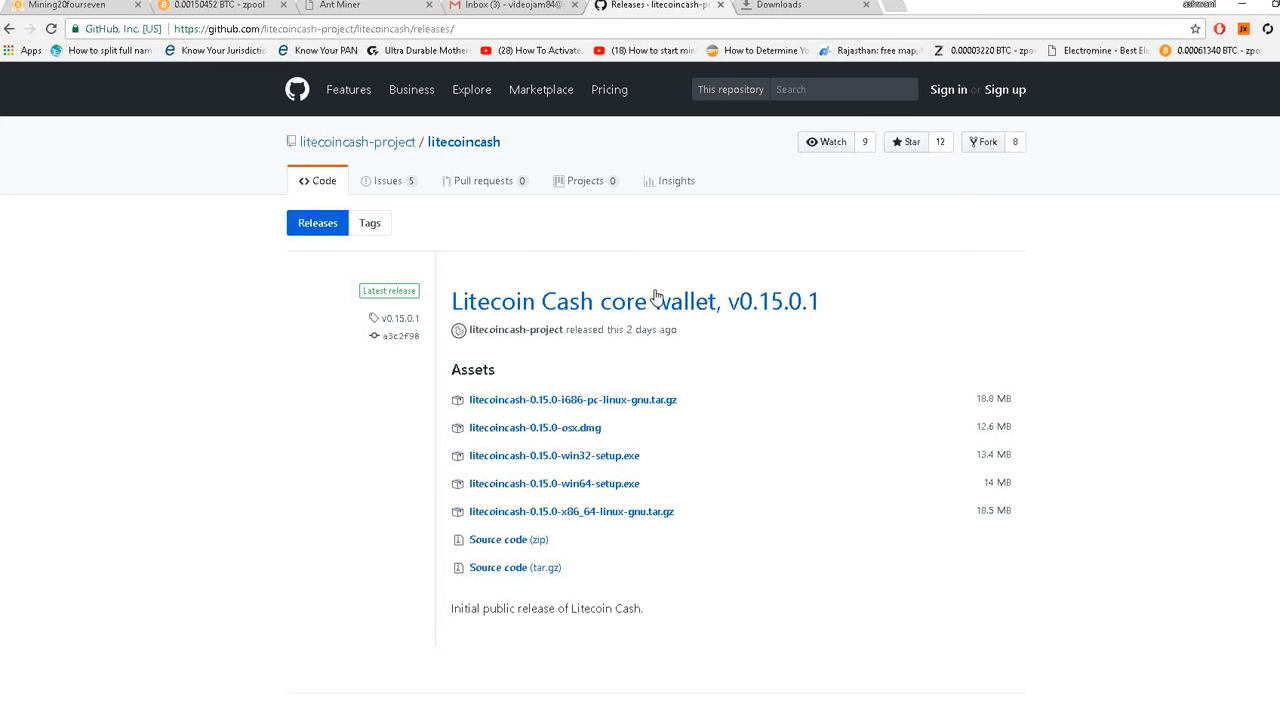
{"action": "mouse_move", "coordinate": [440, 47]}
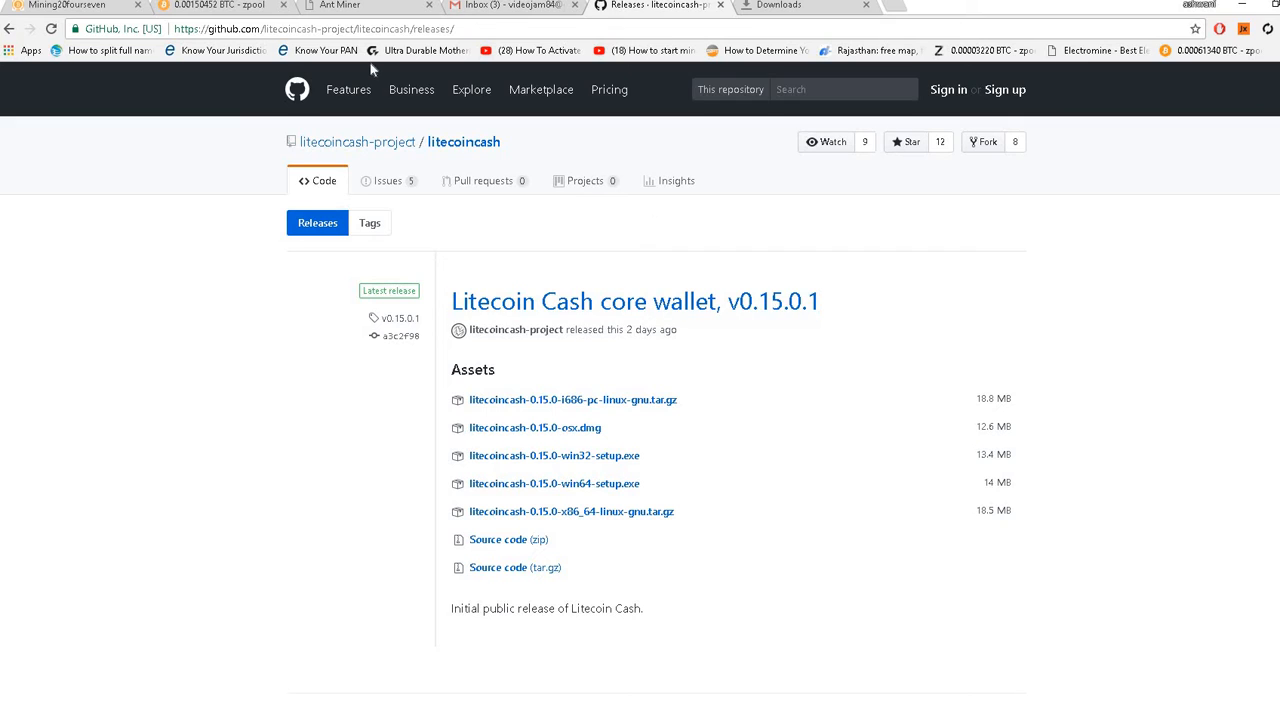
{"action": "mouse_move", "coordinate": [780, 6]}
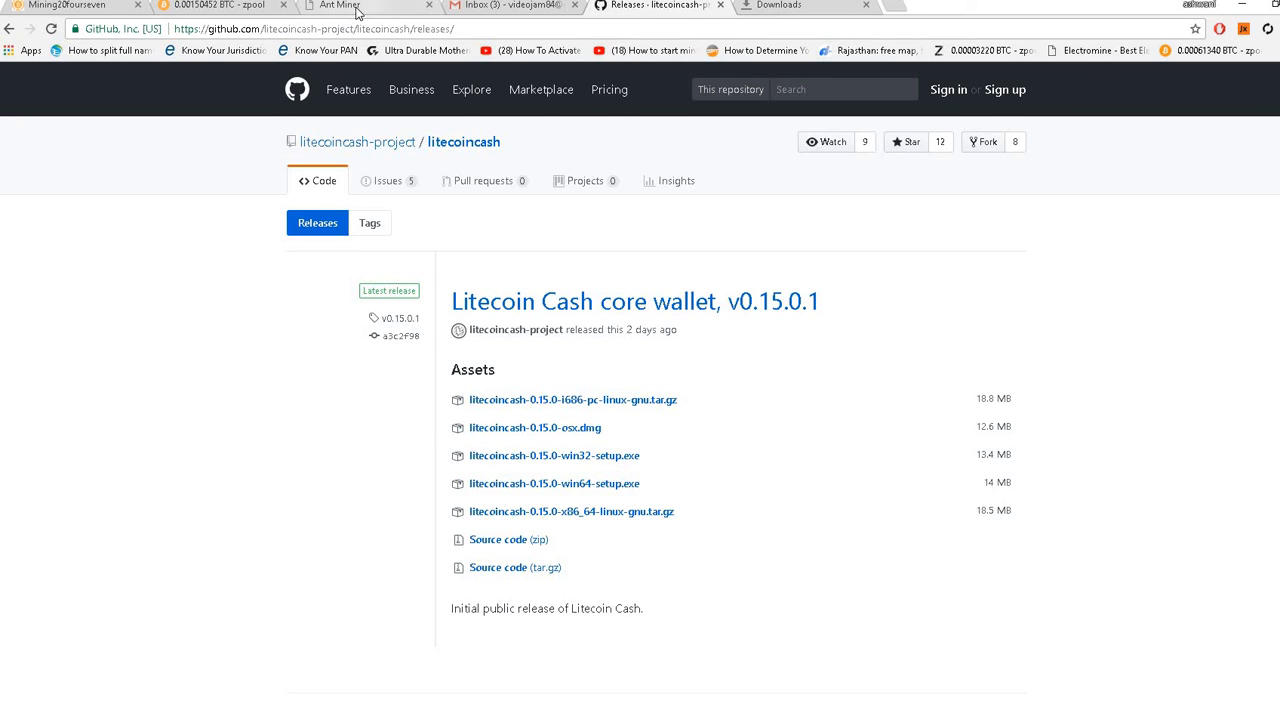
Step: Cycle through the pool, miner and release tabs, then show the litecoincash-0.15.0-win64-setup.exe download
{"action": "left_click", "coordinate": [338, 6]}
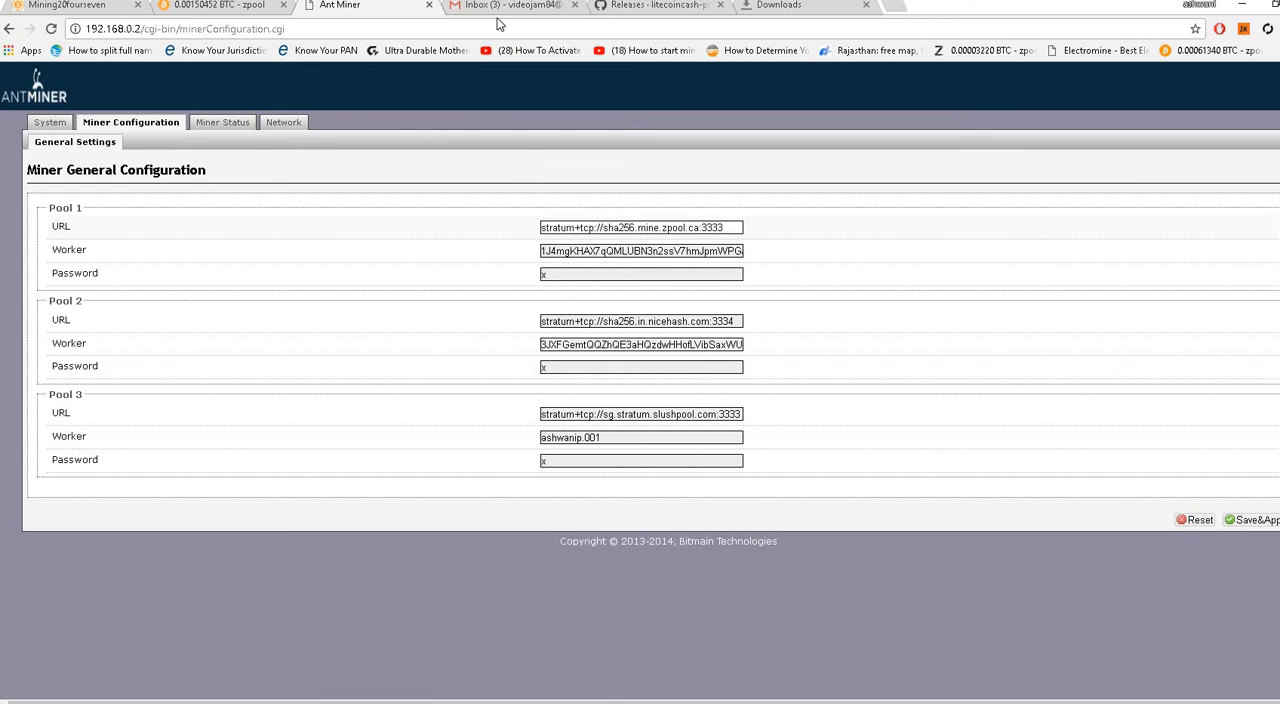
{"action": "left_click", "coordinate": [655, 6]}
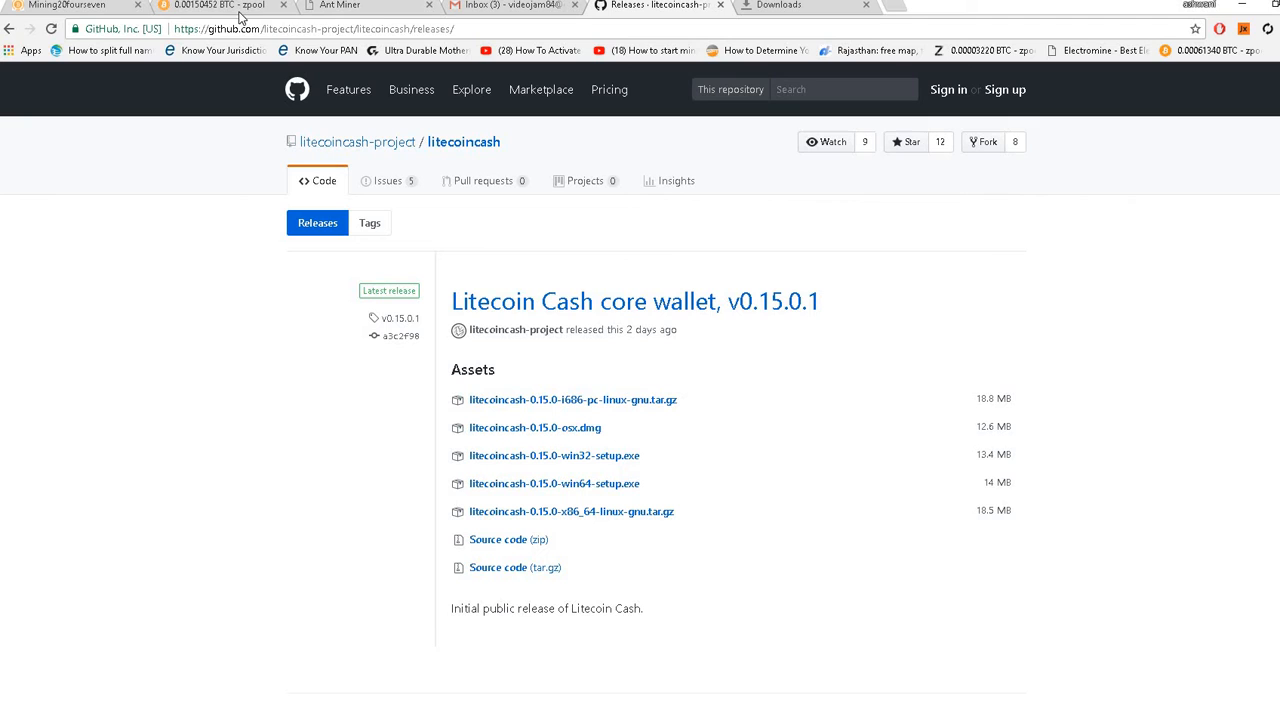
{"action": "left_click", "coordinate": [70, 6]}
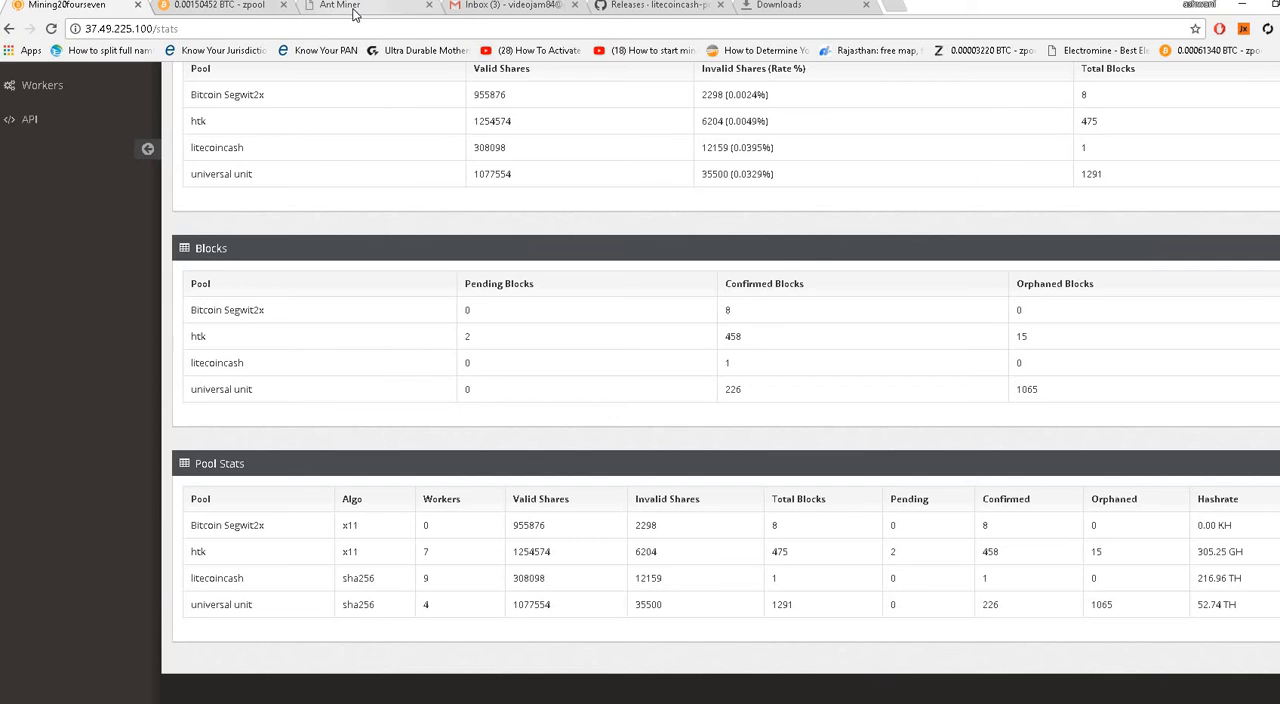
{"action": "left_click", "coordinate": [340, 6]}
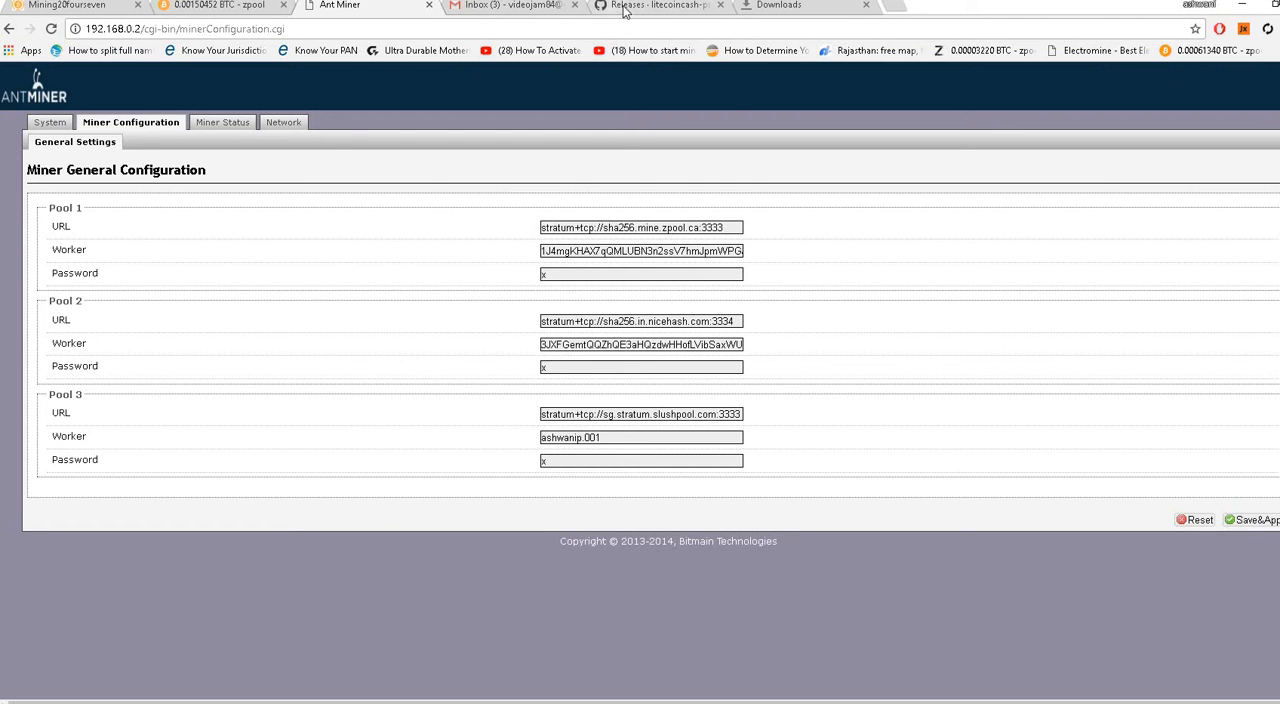
{"action": "left_click", "coordinate": [657, 6]}
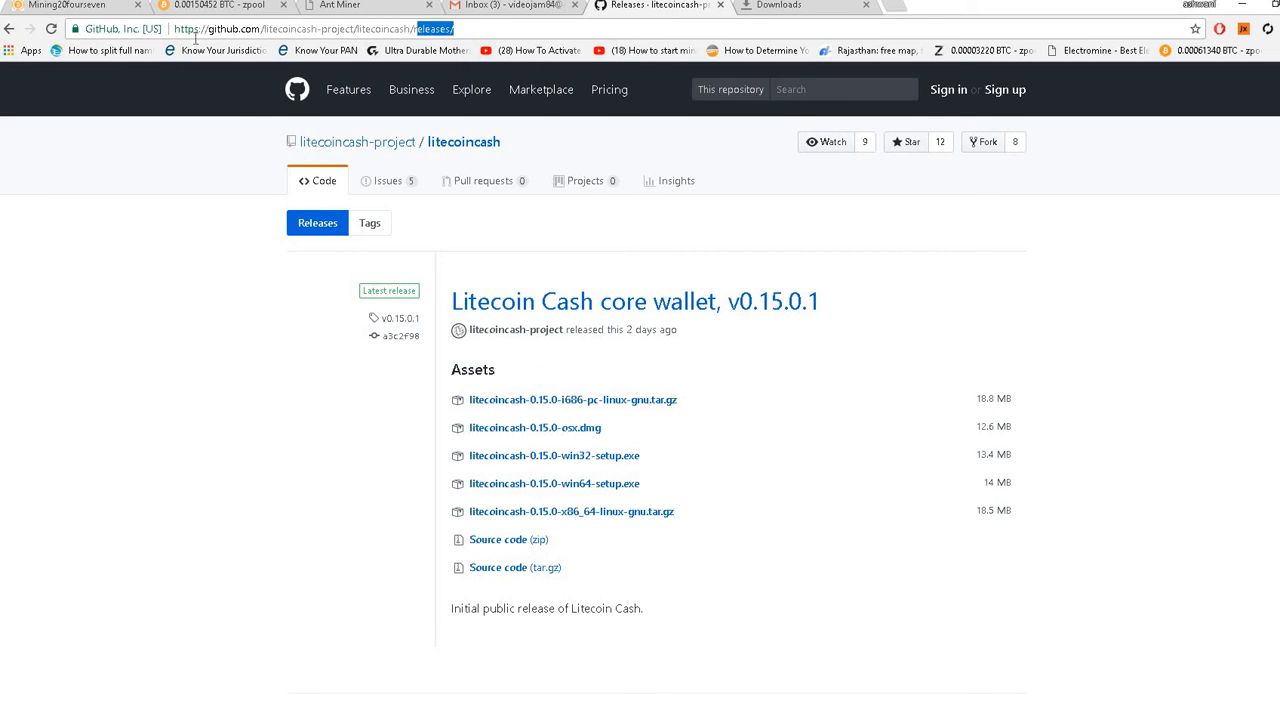
{"action": "left_click", "coordinate": [300, 28]}
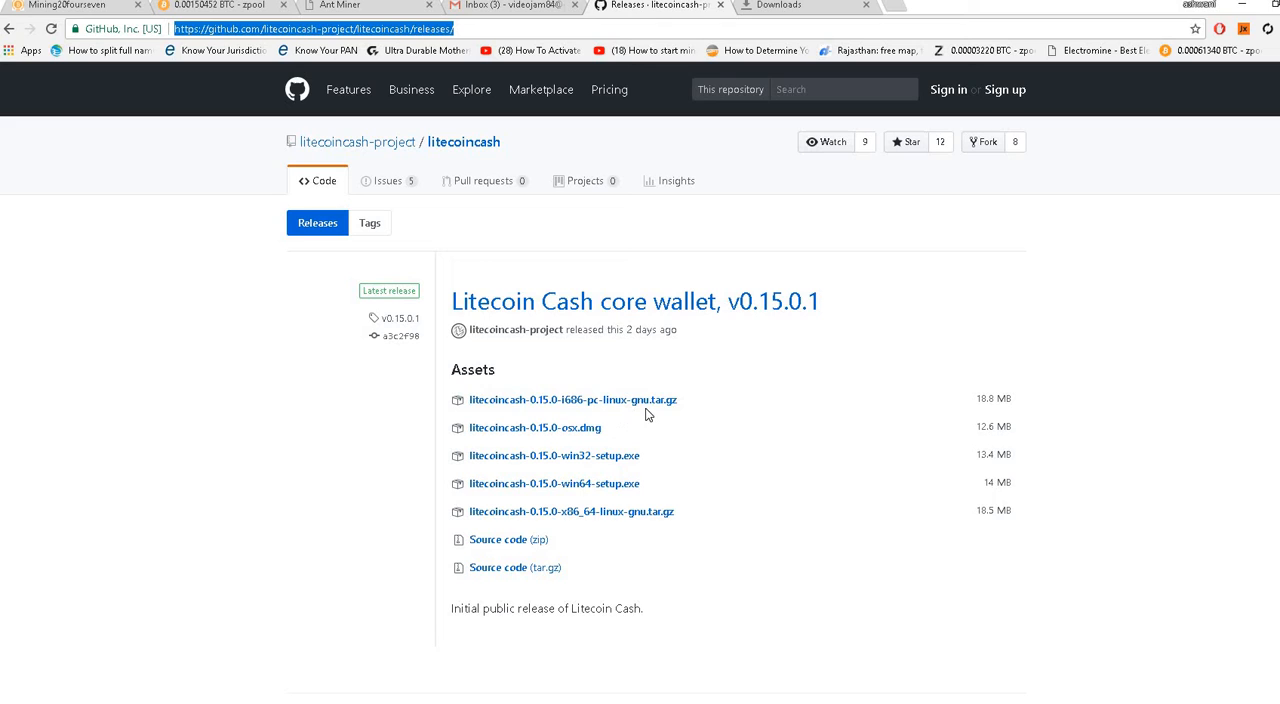
{"action": "mouse_move", "coordinate": [640, 475]}
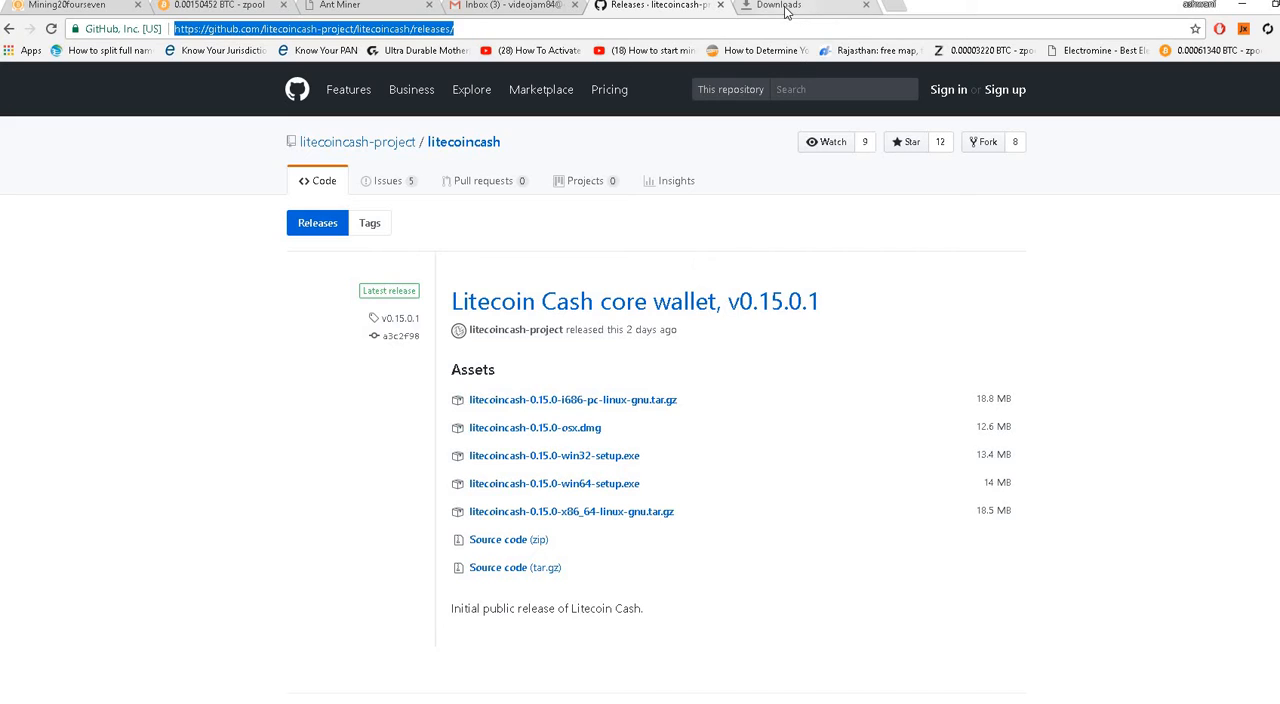
{"action": "left_click", "coordinate": [780, 6]}
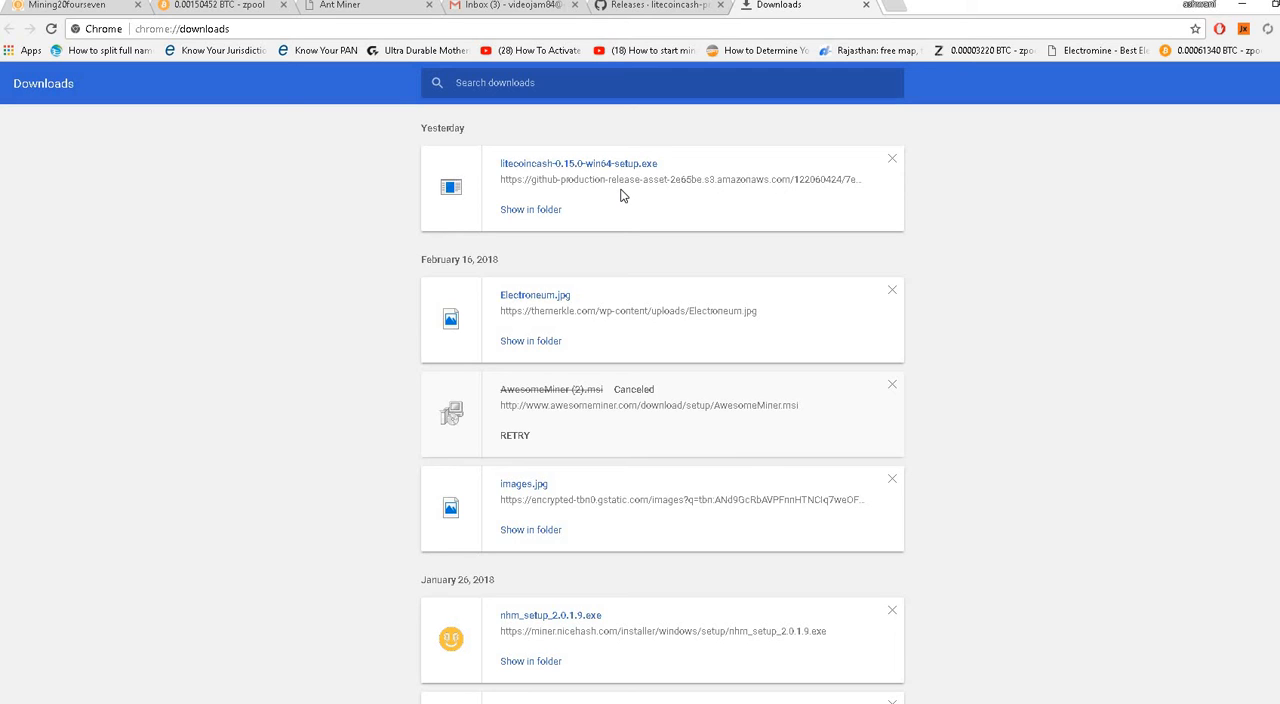
{"action": "mouse_move", "coordinate": [567, 170]}
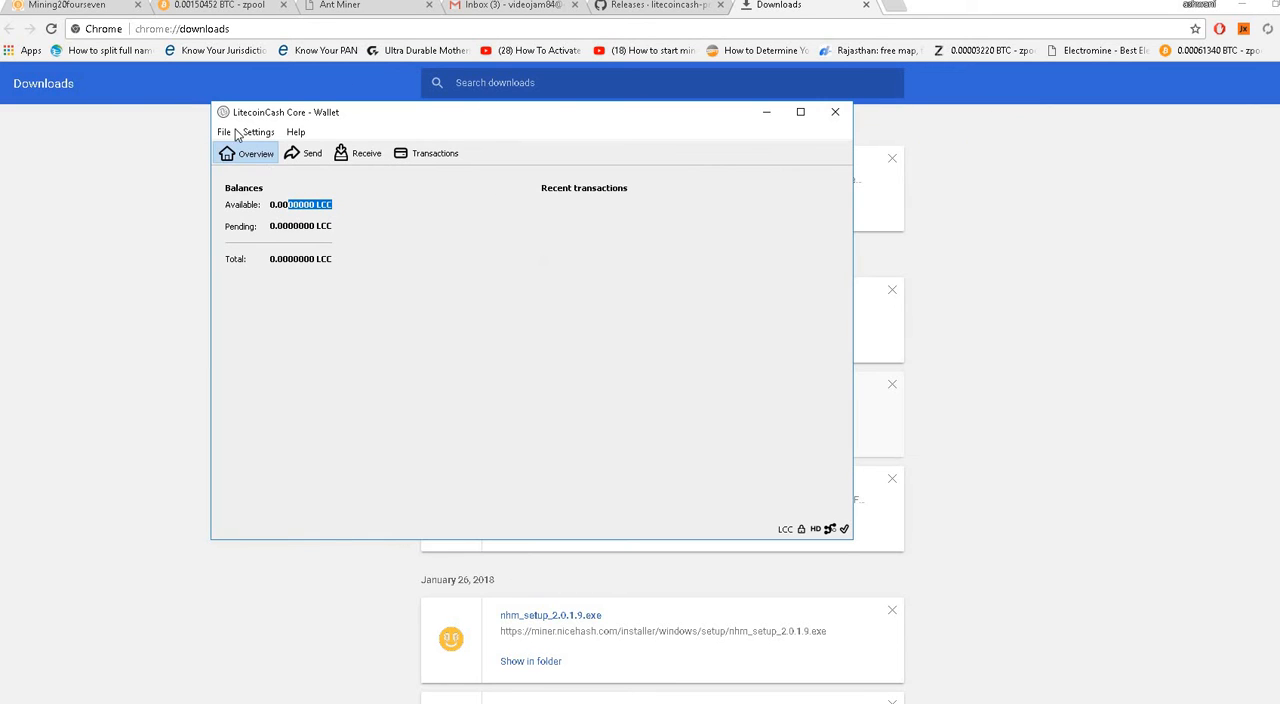
{"action": "mouse_move", "coordinate": [315, 388]}
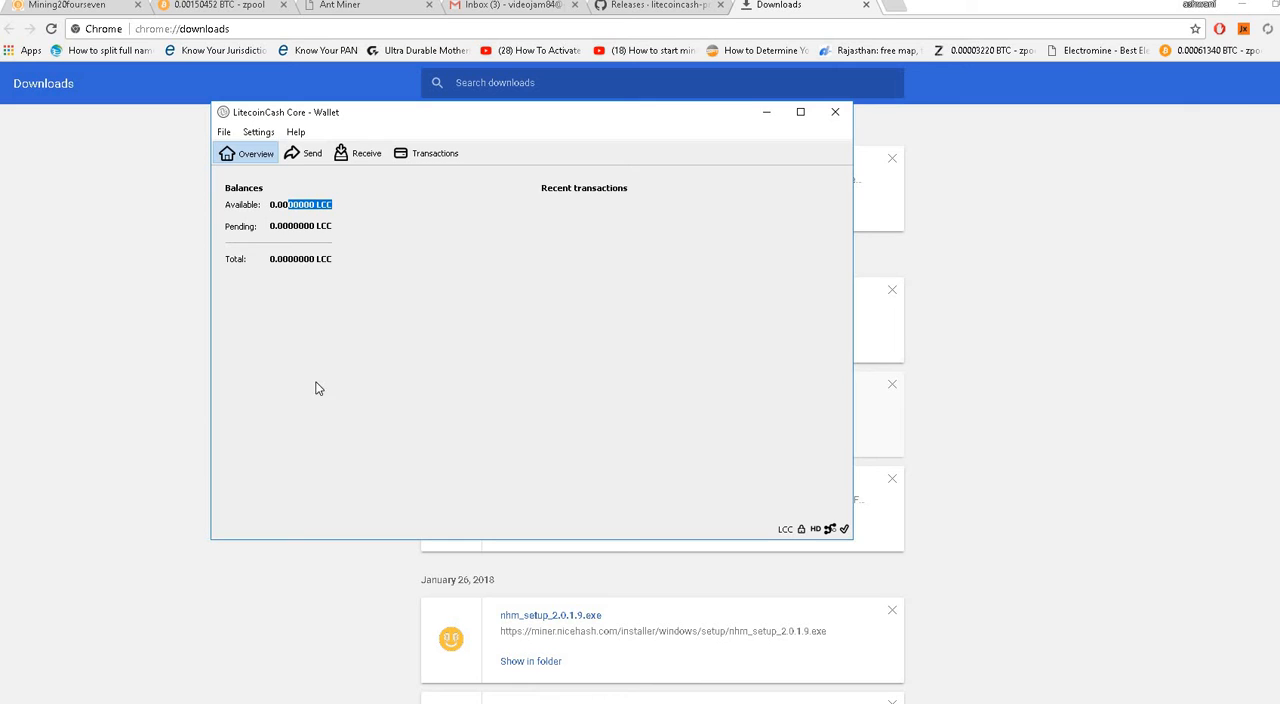
{"action": "mouse_move", "coordinate": [304, 230]}
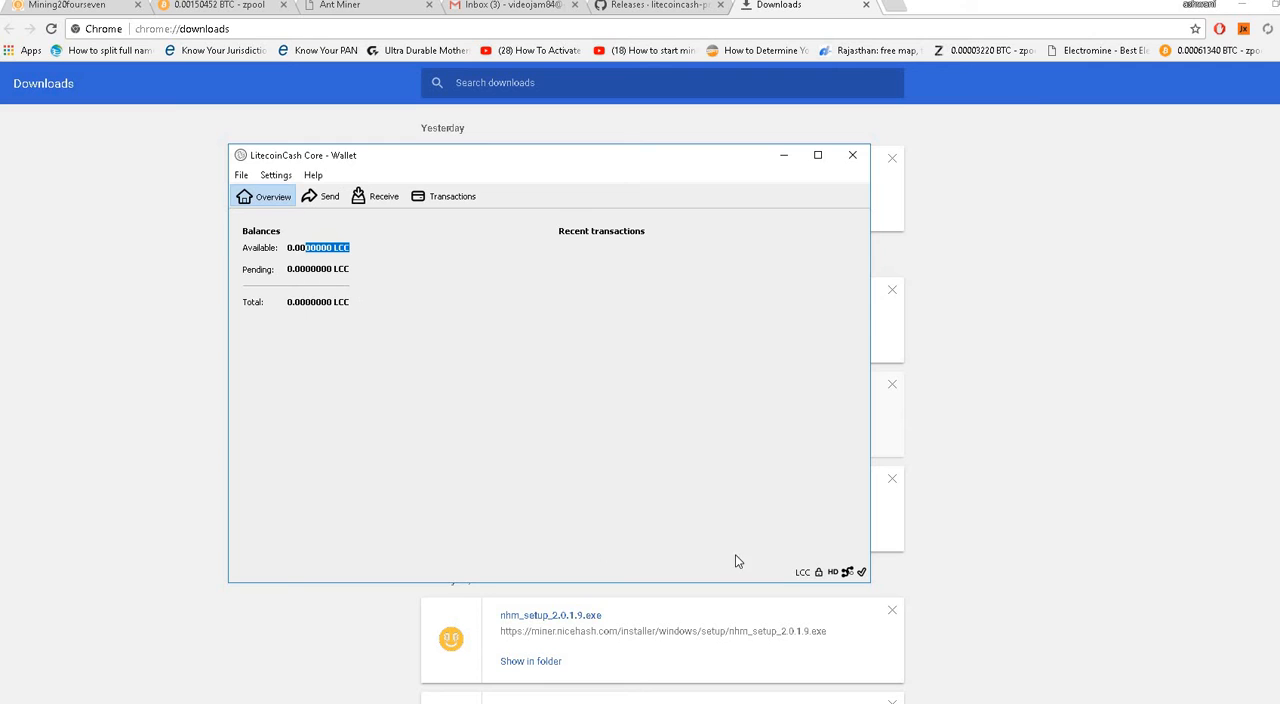
{"action": "mouse_move", "coordinate": [338, 470]}
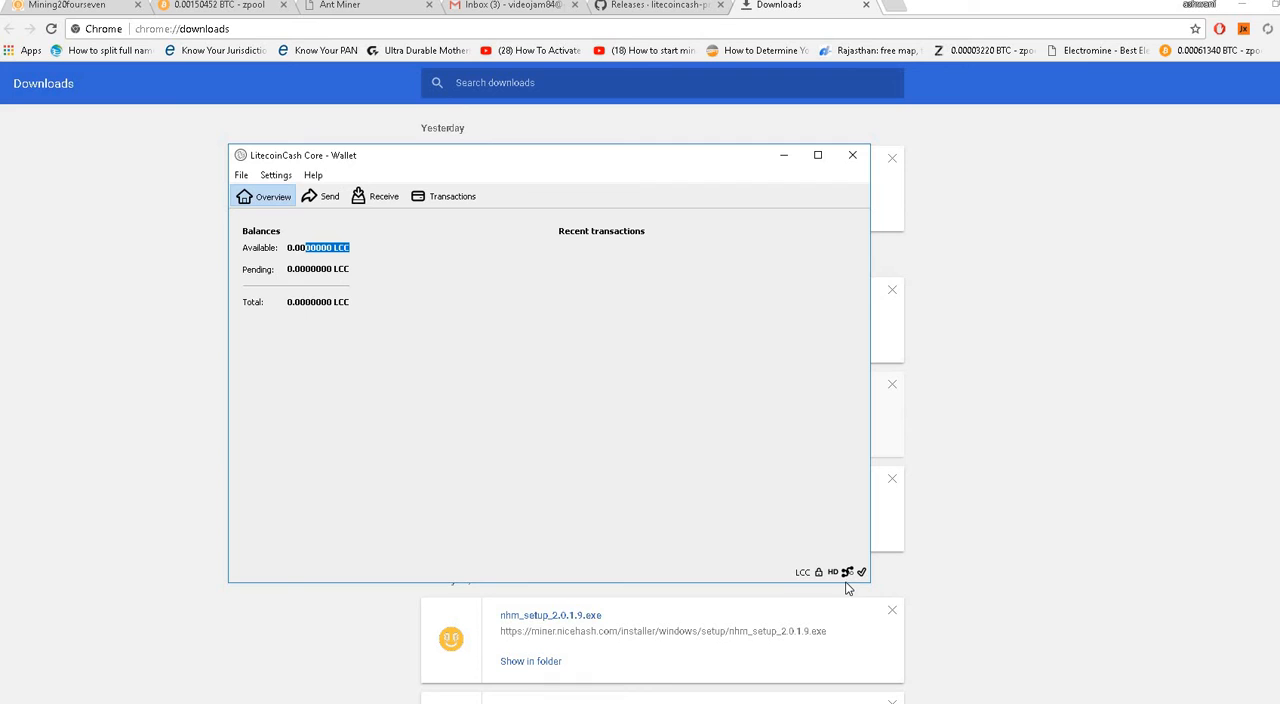
{"action": "mouse_move", "coordinate": [848, 575]}
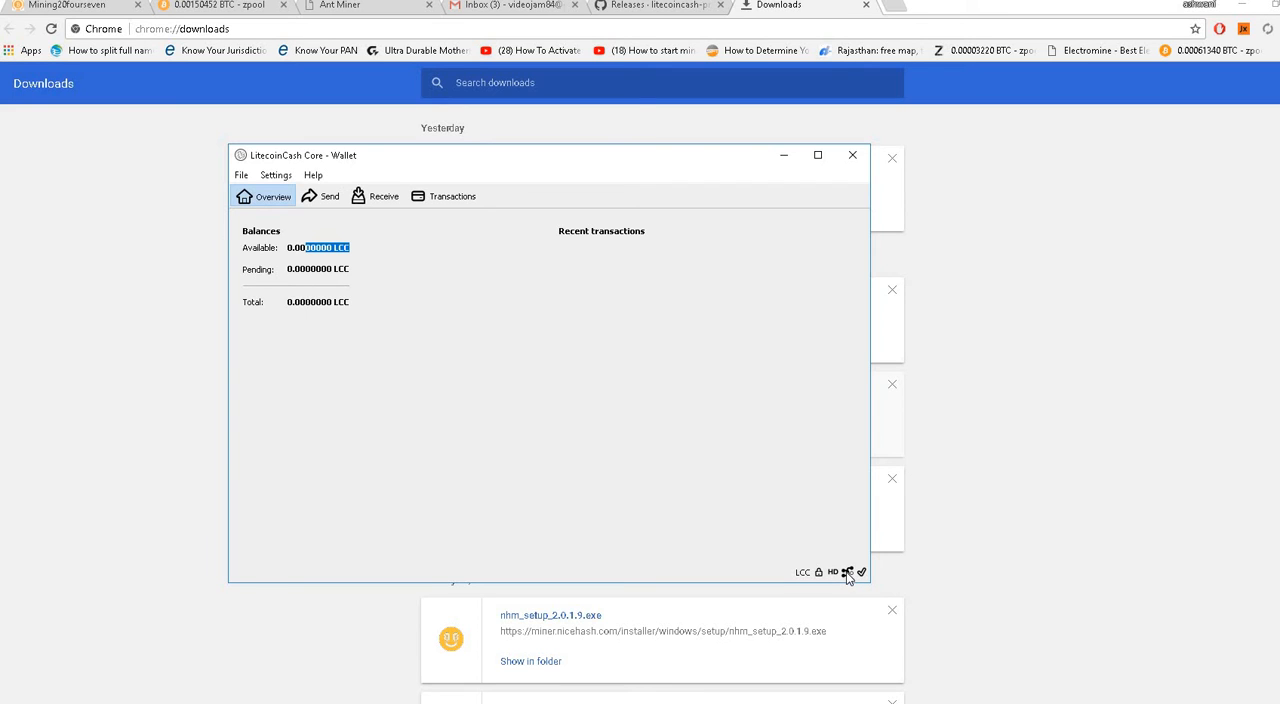
{"action": "mouse_move", "coordinate": [847, 571]}
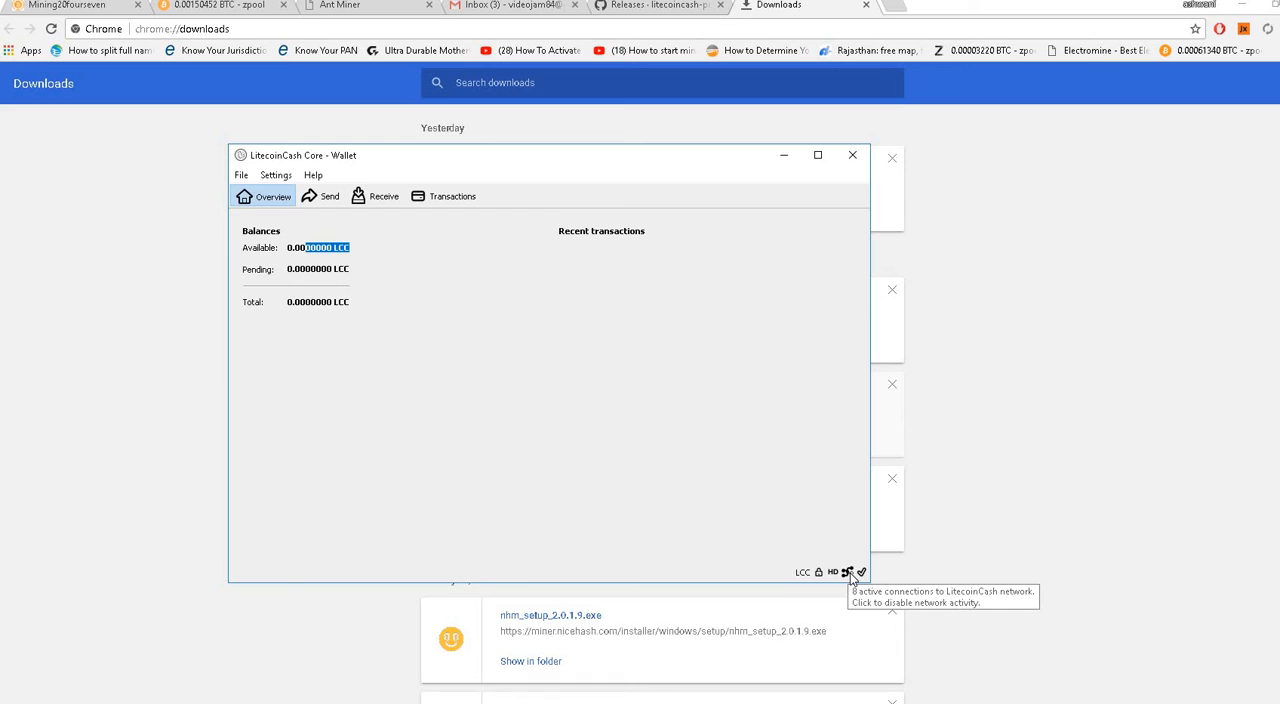
{"action": "mouse_move", "coordinate": [533, 588]}
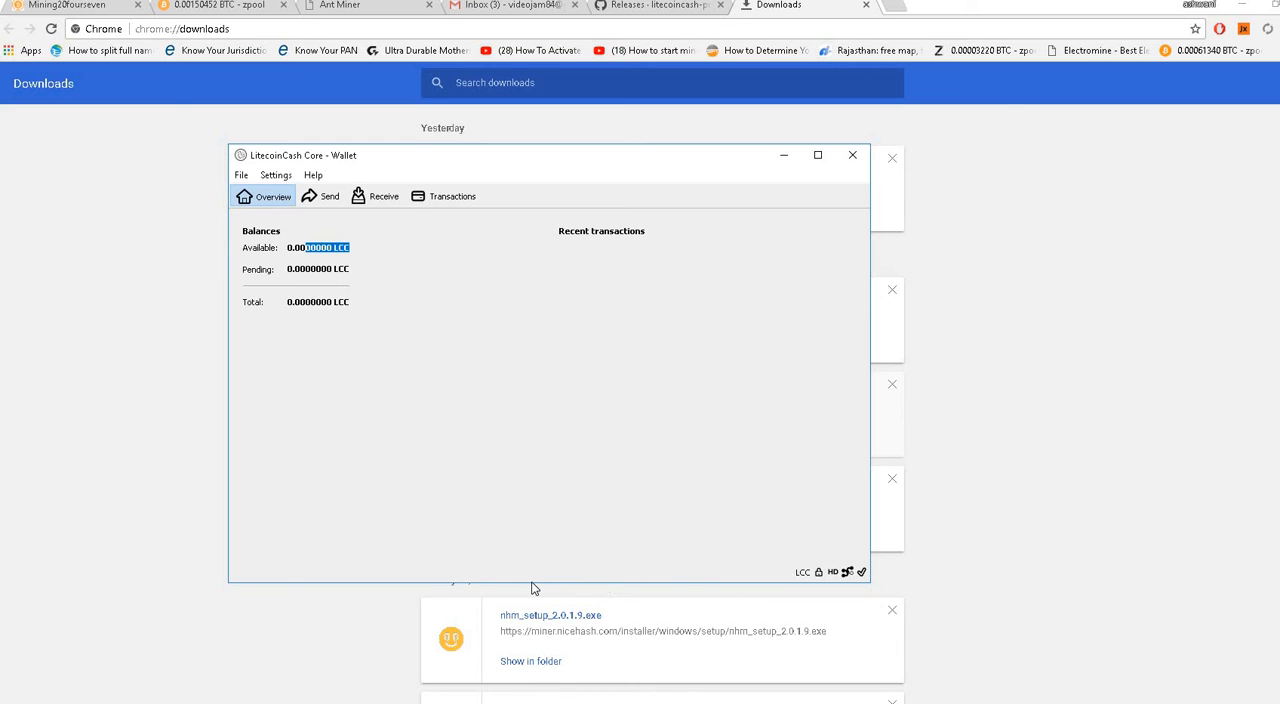
{"action": "mouse_move", "coordinate": [215, 246]}
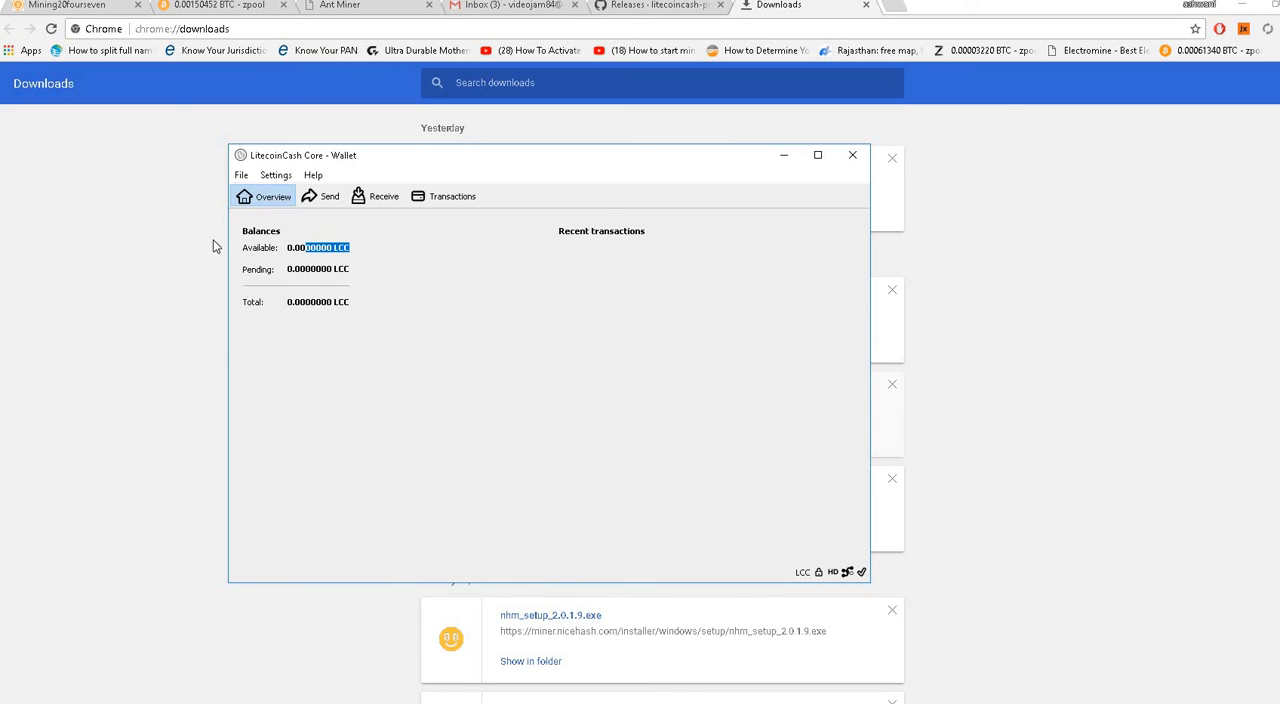
{"action": "mouse_move", "coordinate": [654, 431]}
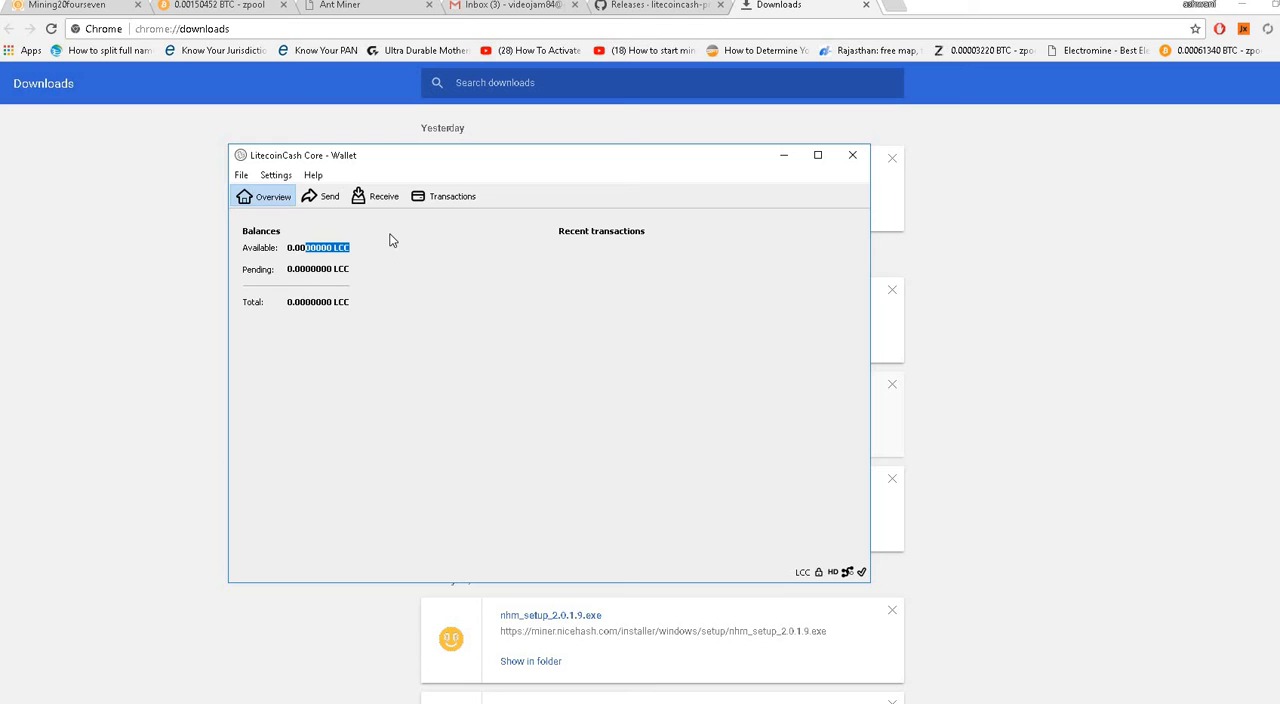
{"action": "mouse_move", "coordinate": [560, 463]}
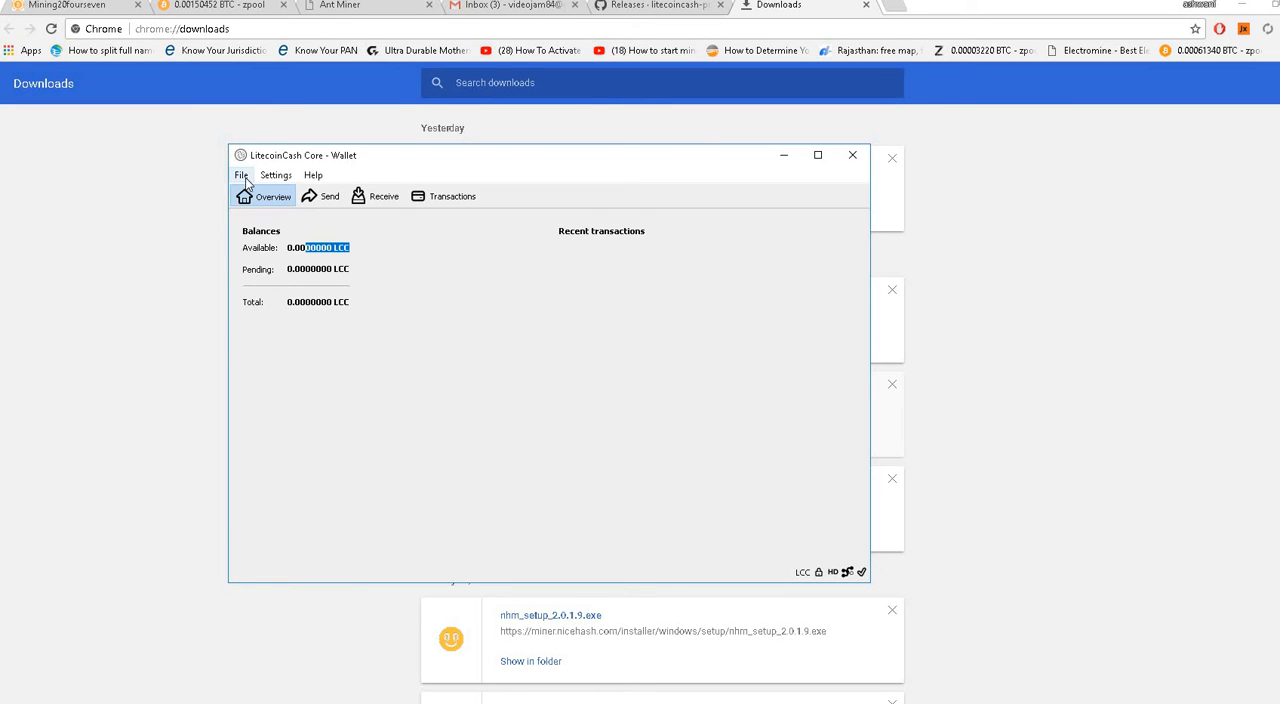
Step: View the wallet's single unlabeled receiving address under File > Receiving addresses, then close it
{"action": "left_click", "coordinate": [240, 175]}
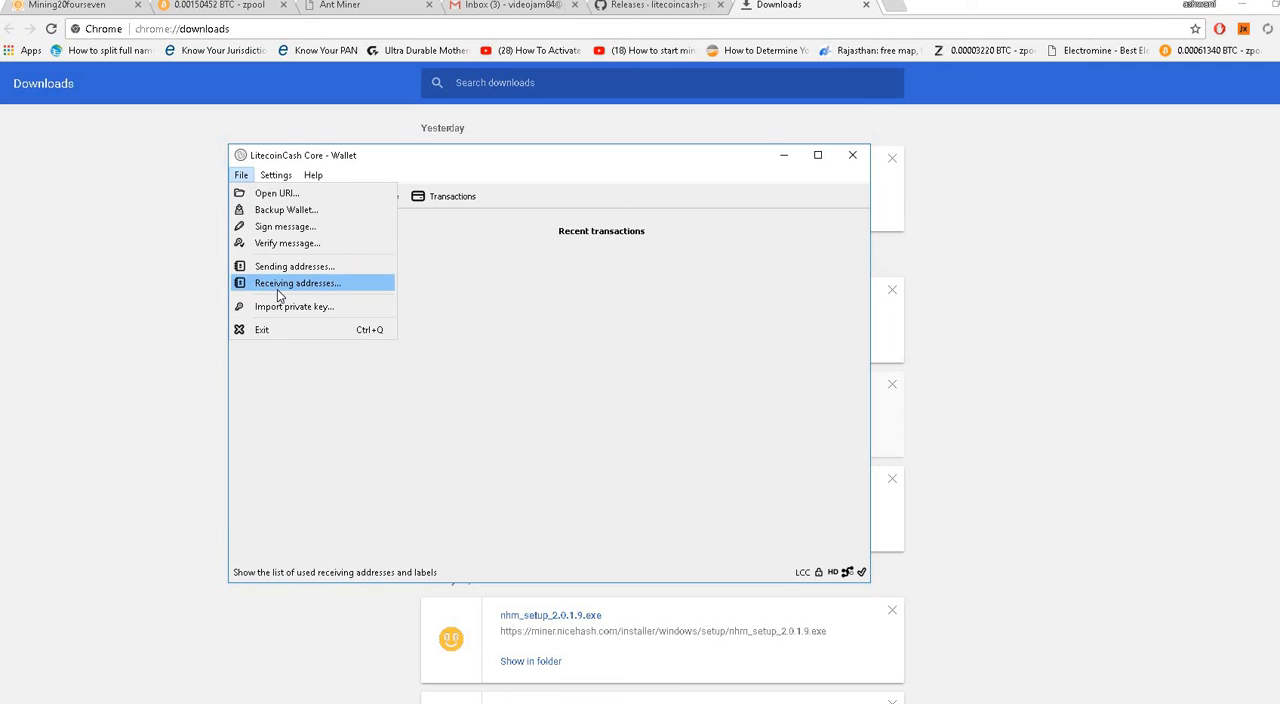
{"action": "left_click", "coordinate": [297, 283]}
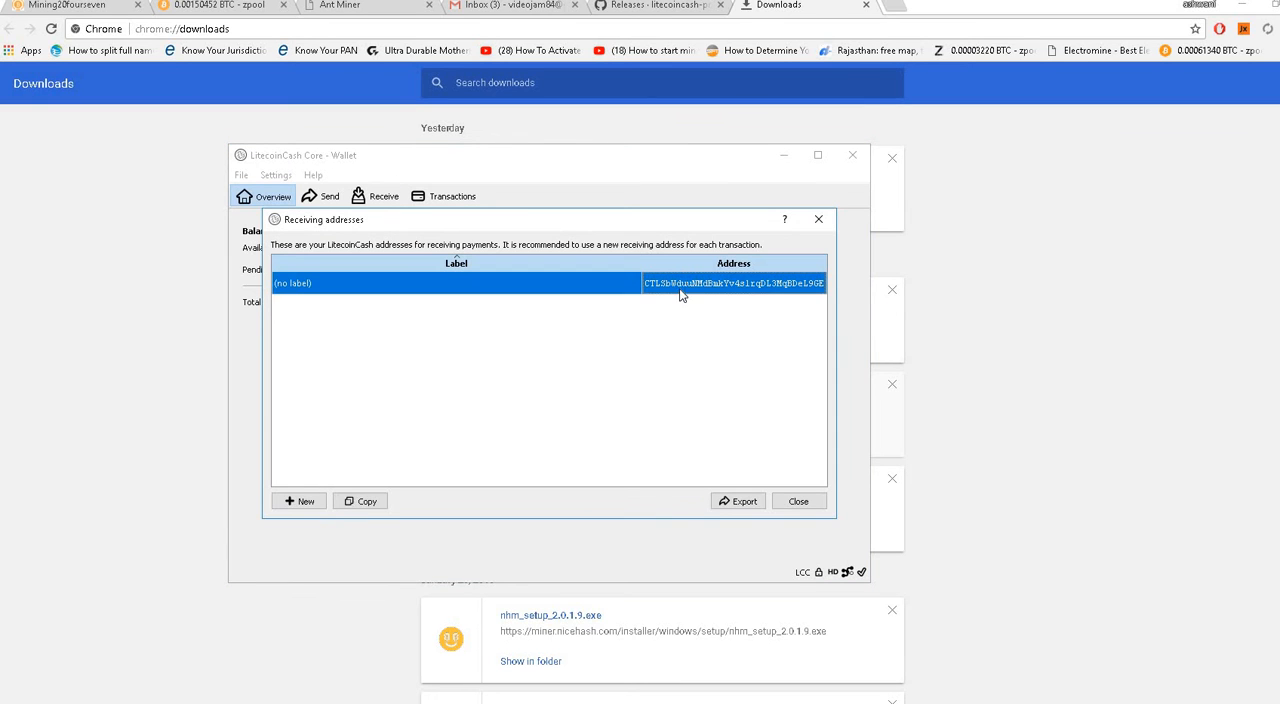
{"action": "mouse_move", "coordinate": [617, 291]}
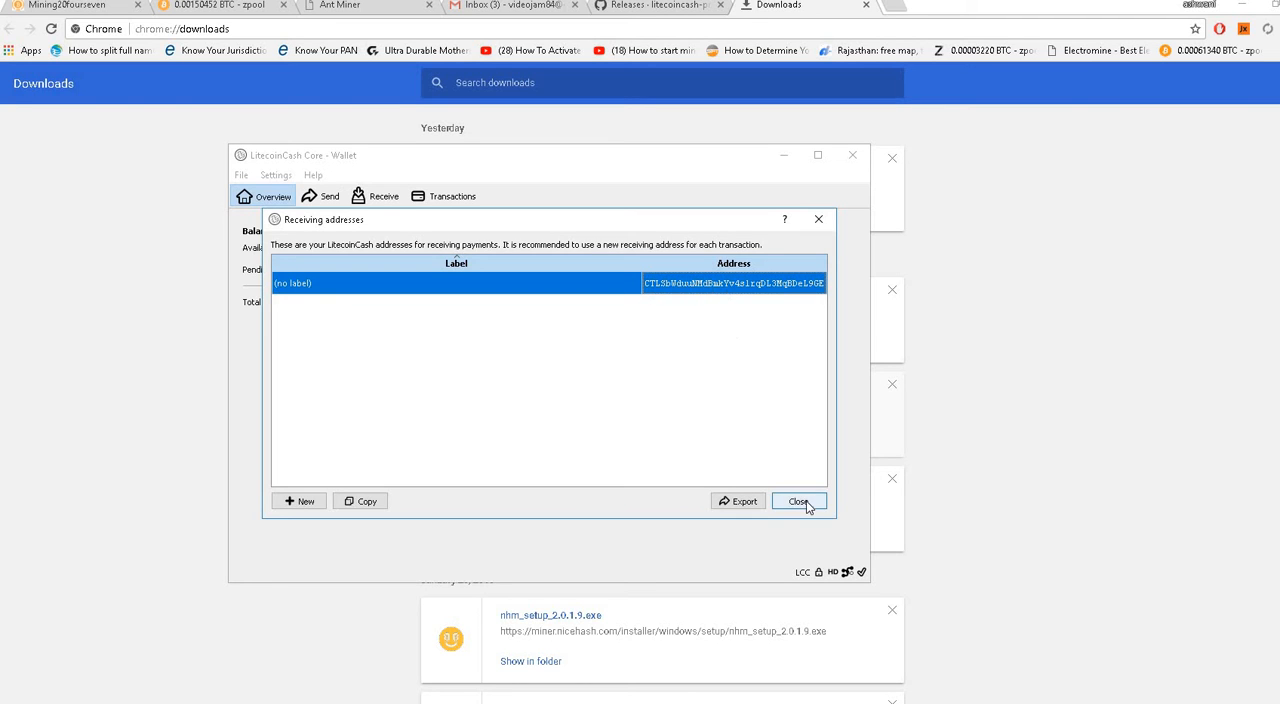
{"action": "left_click", "coordinate": [798, 501]}
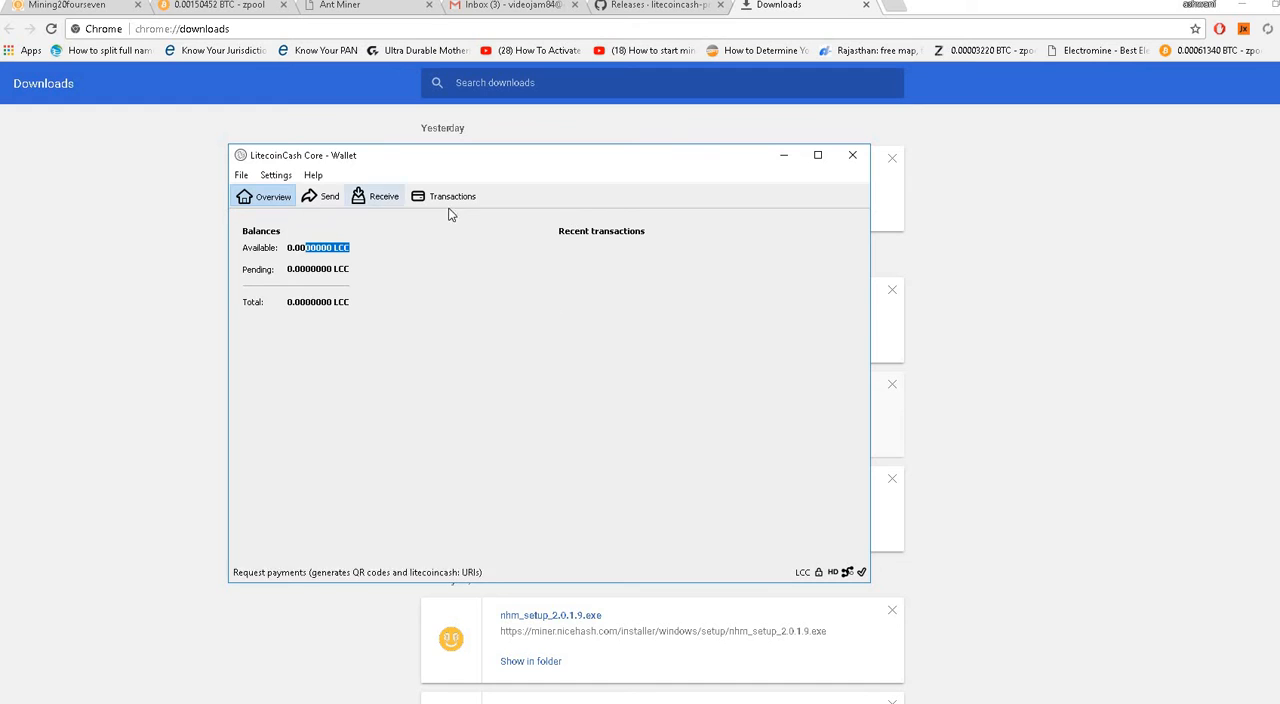
{"action": "mouse_move", "coordinate": [784, 156]}
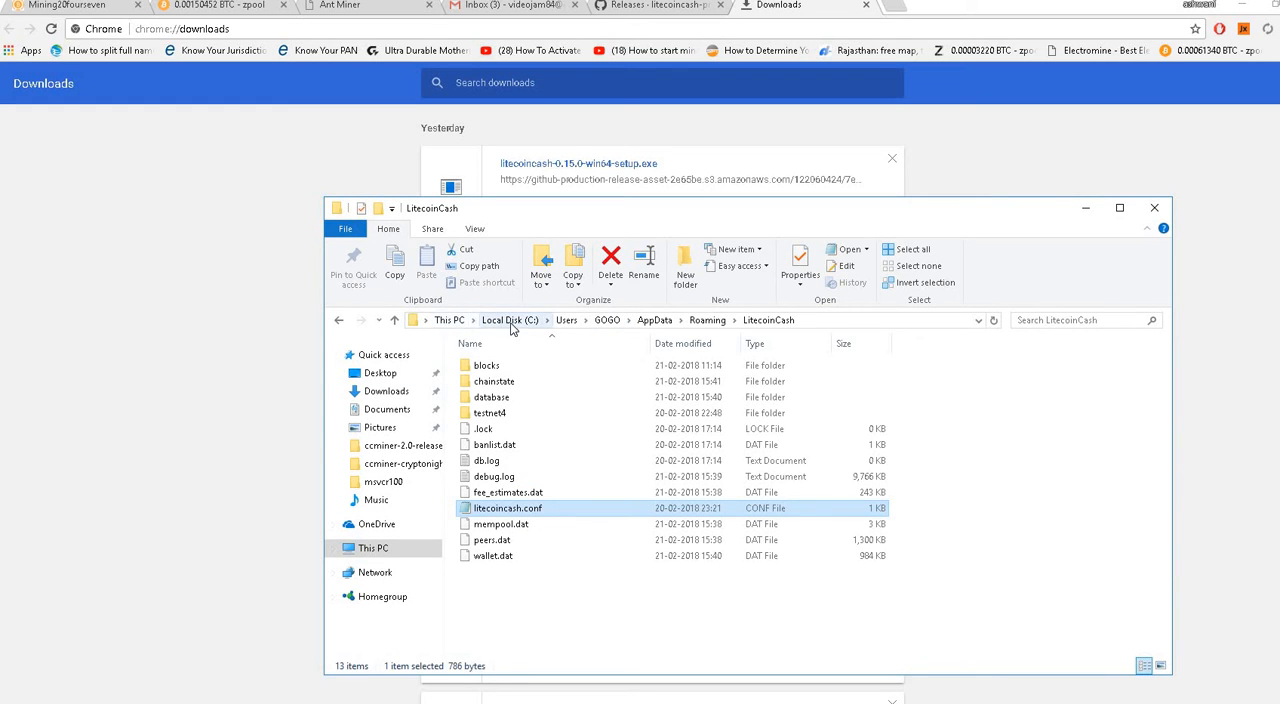
Step: Bring up the context menu for litecoincash.conf in the LitecoinCash data folder
{"action": "left_click", "coordinate": [1120, 208]}
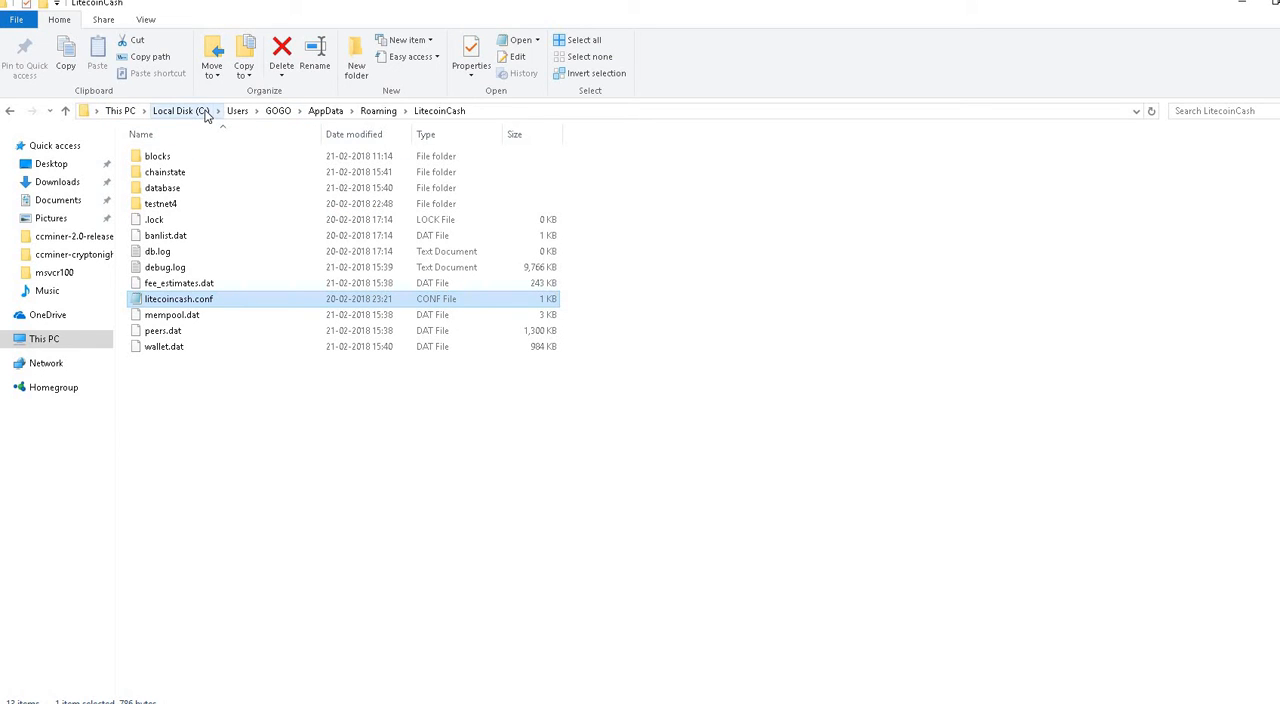
{"action": "mouse_move", "coordinate": [325, 111]}
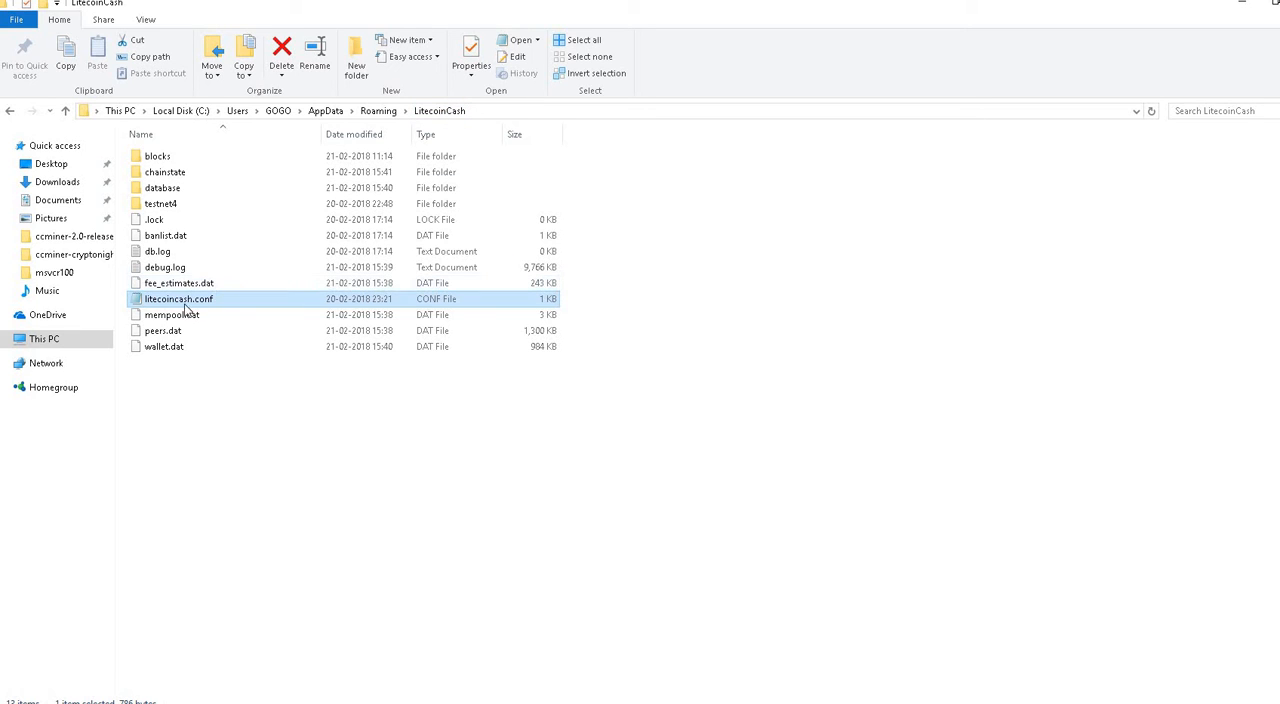
{"action": "mouse_move", "coordinate": [168, 300]}
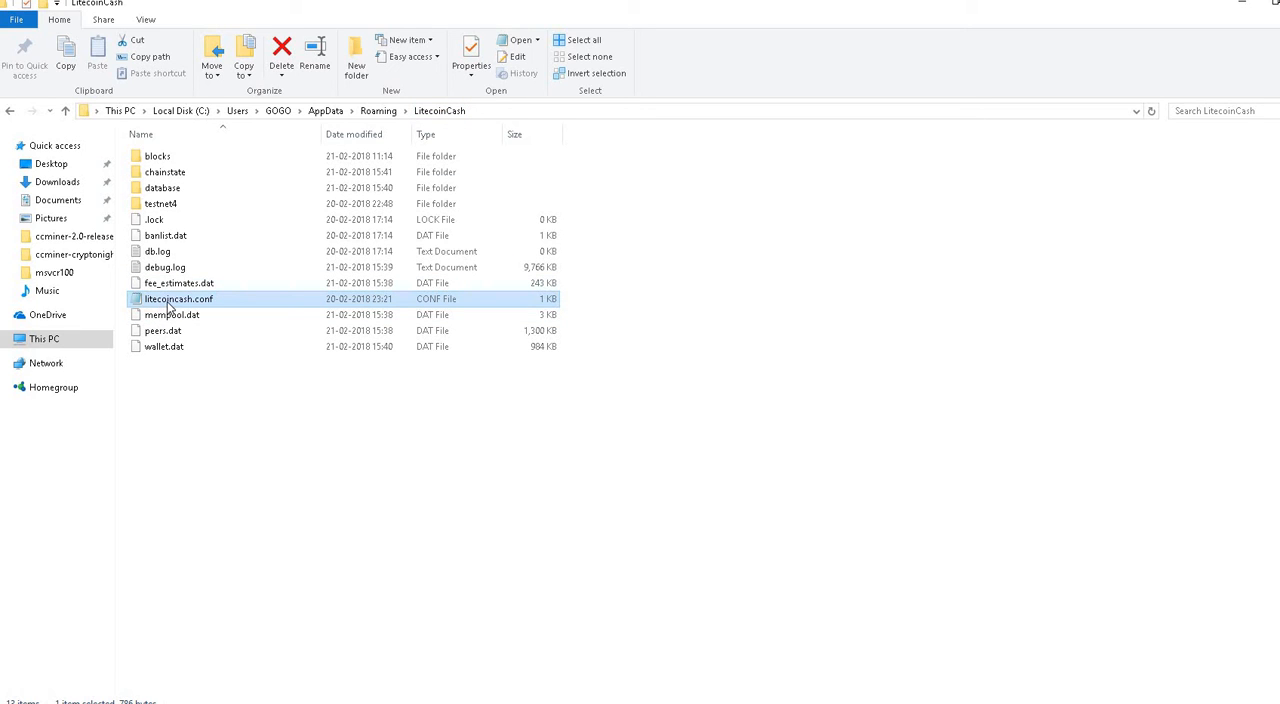
{"action": "right_click", "coordinate": [178, 299]}
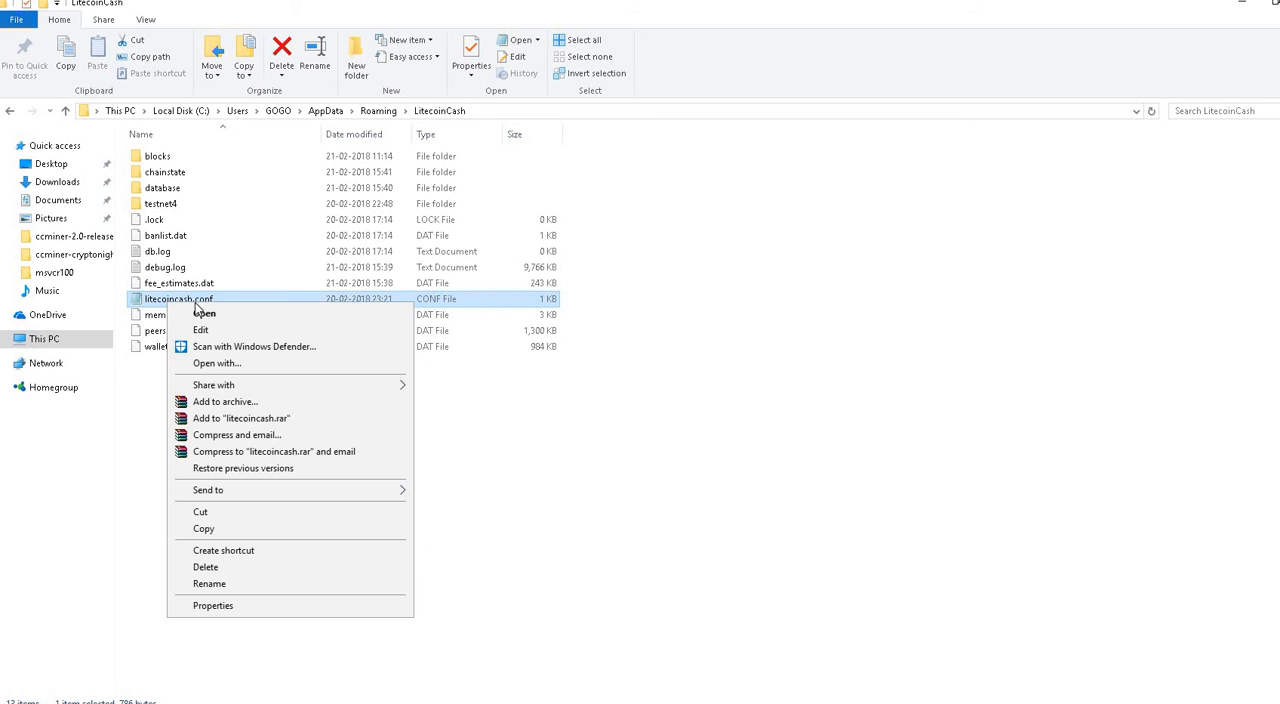
Step: Open litecoincash.conf in Notepad, fill it with the addnode peer lines, and close it
{"action": "left_click", "coordinate": [204, 313]}
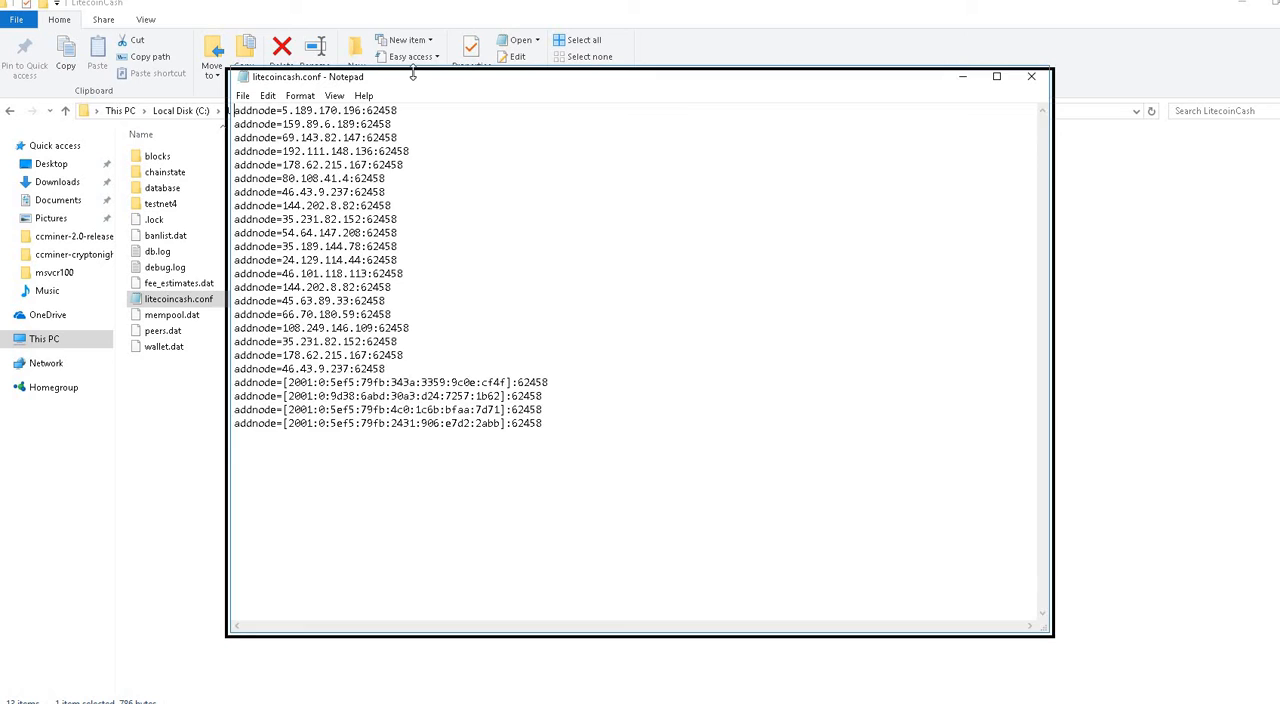
{"action": "left_click_drag", "start_coordinate": [234, 110], "coordinate": [391, 303]}
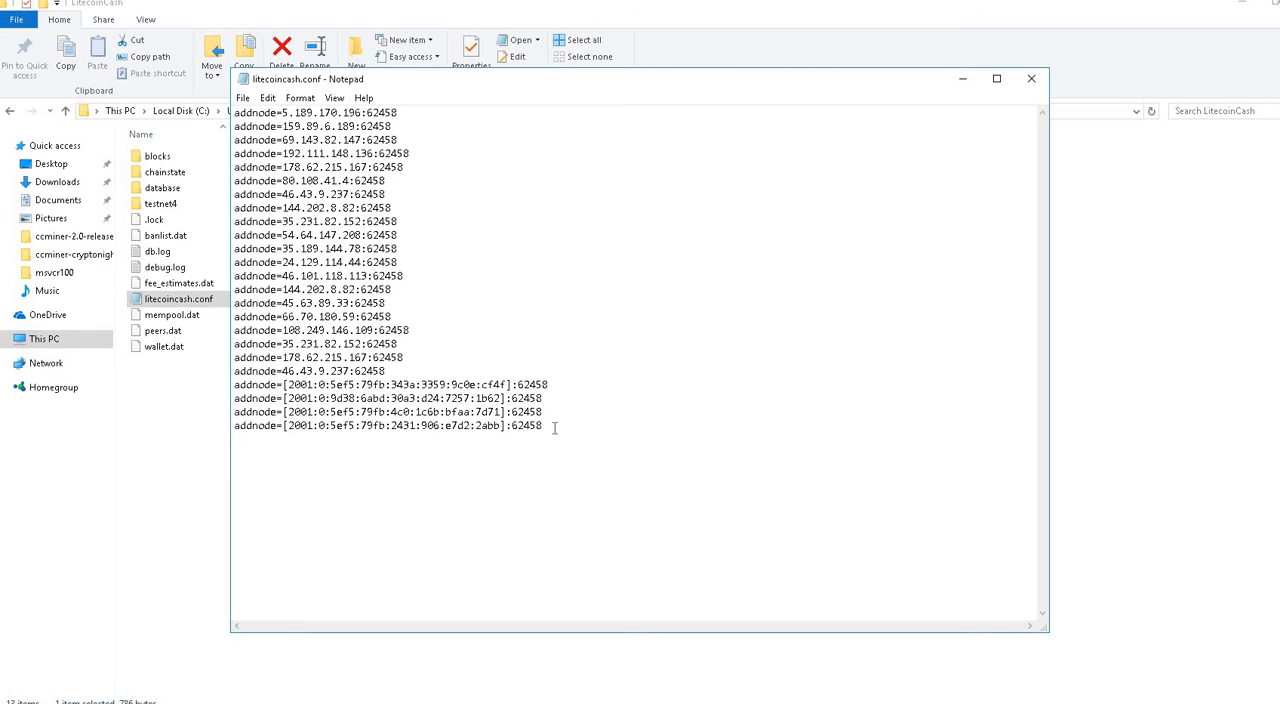
{"action": "key", "text": "ctrl+a"}
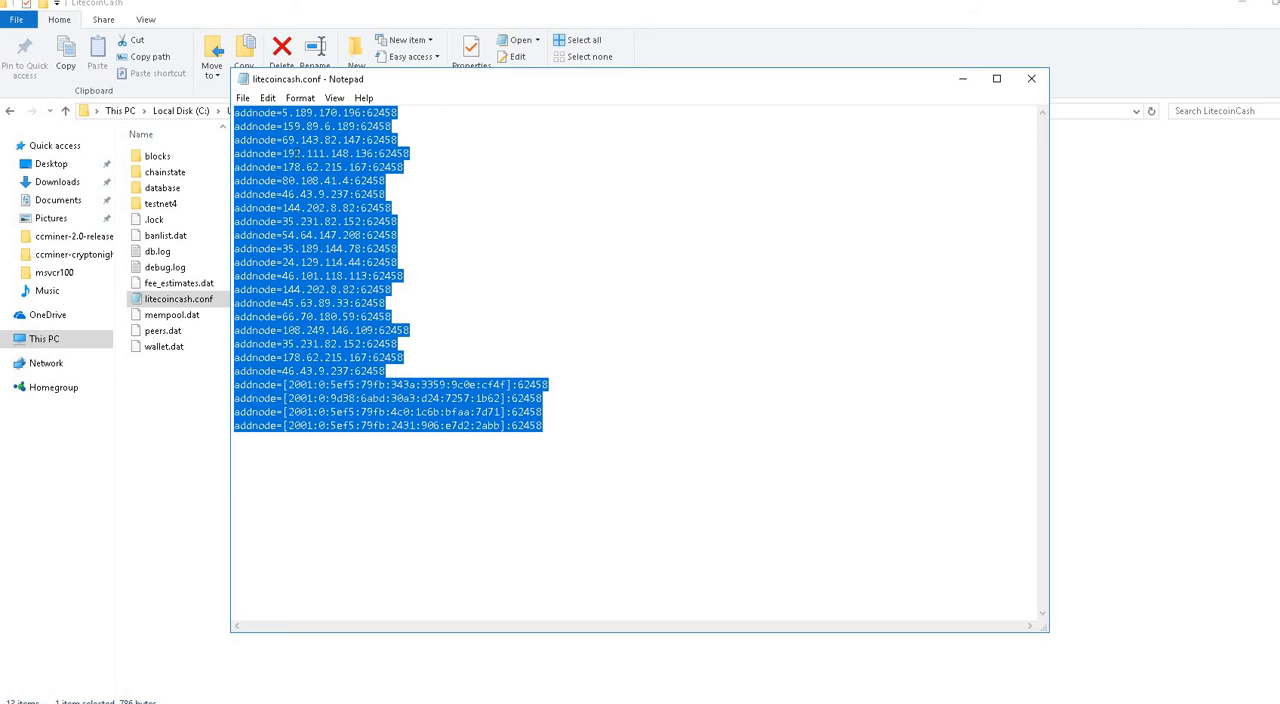
{"action": "left_click", "coordinate": [1031, 78]}
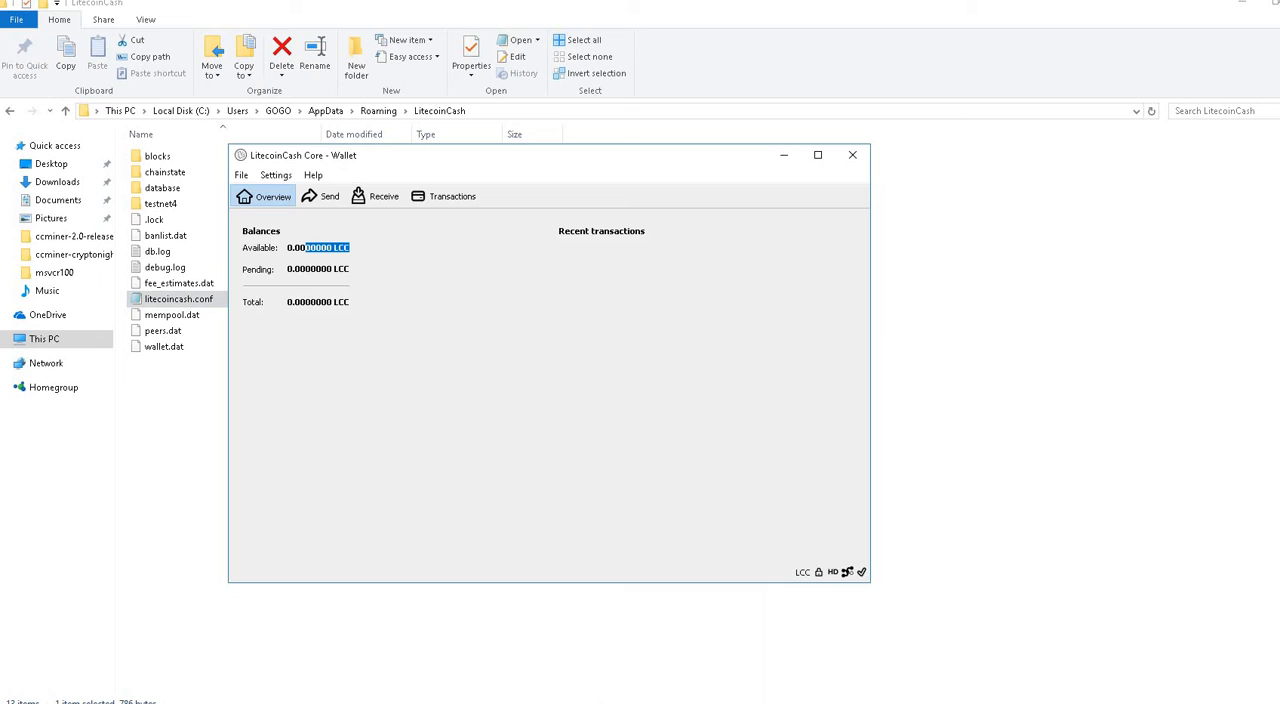
{"action": "mouse_move", "coordinate": [291, 283]}
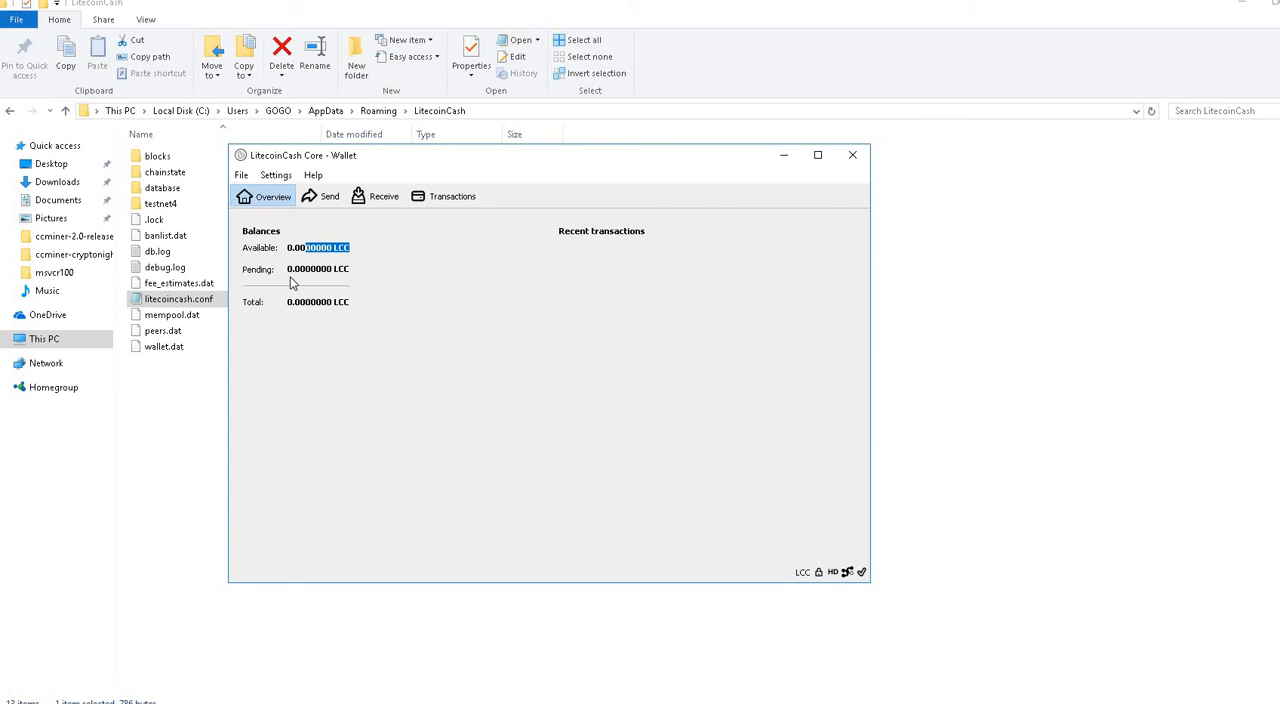
{"action": "mouse_move", "coordinate": [373, 248]}
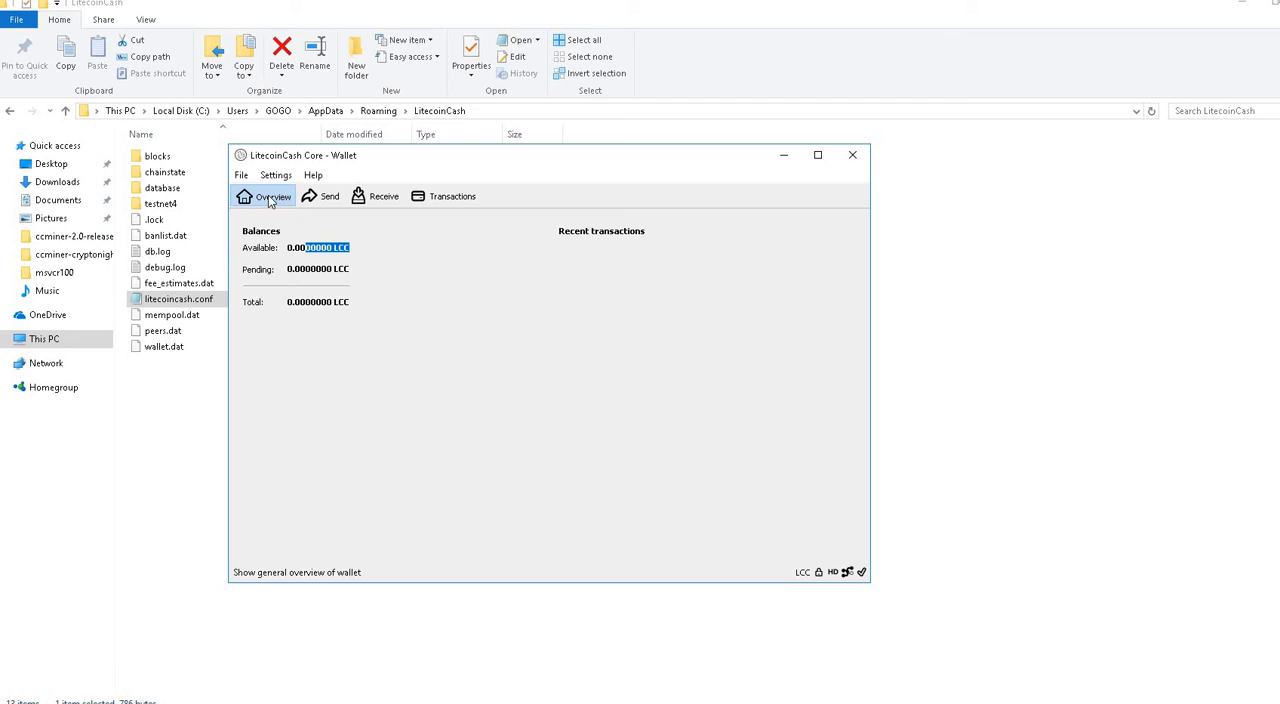
{"action": "mouse_move", "coordinate": [733, 156]}
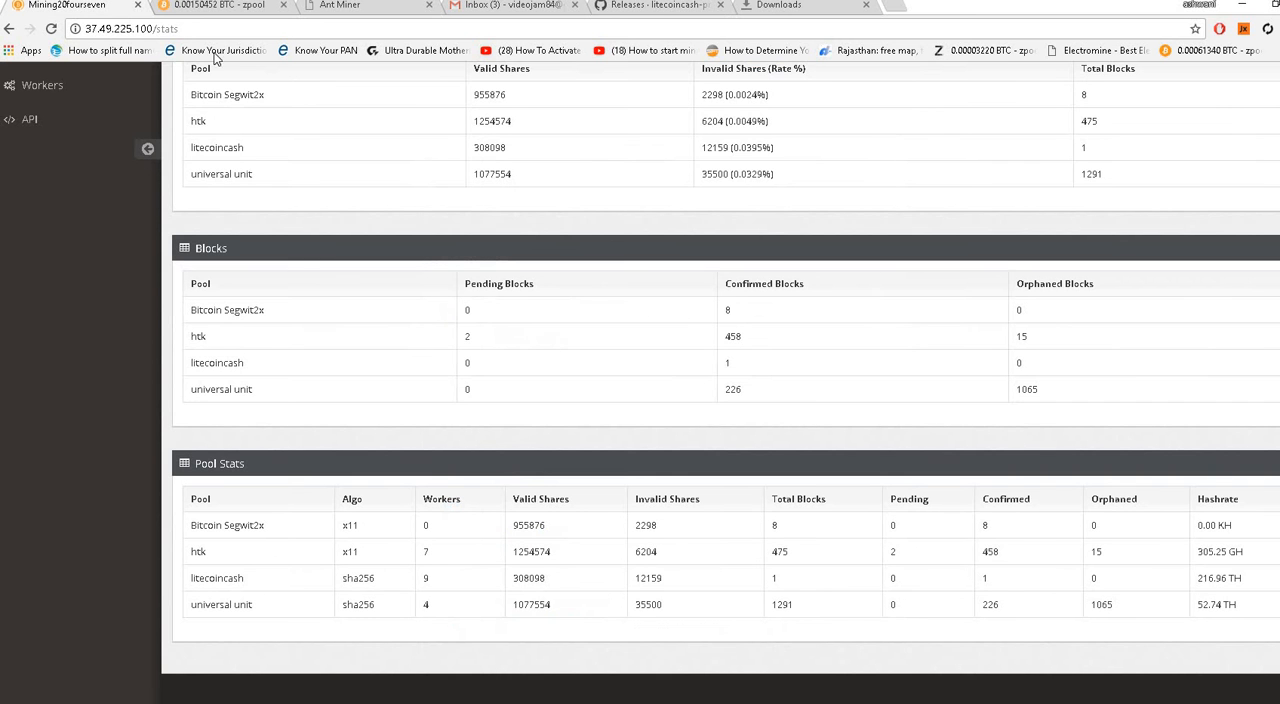
{"action": "mouse_move", "coordinate": [215, 72]}
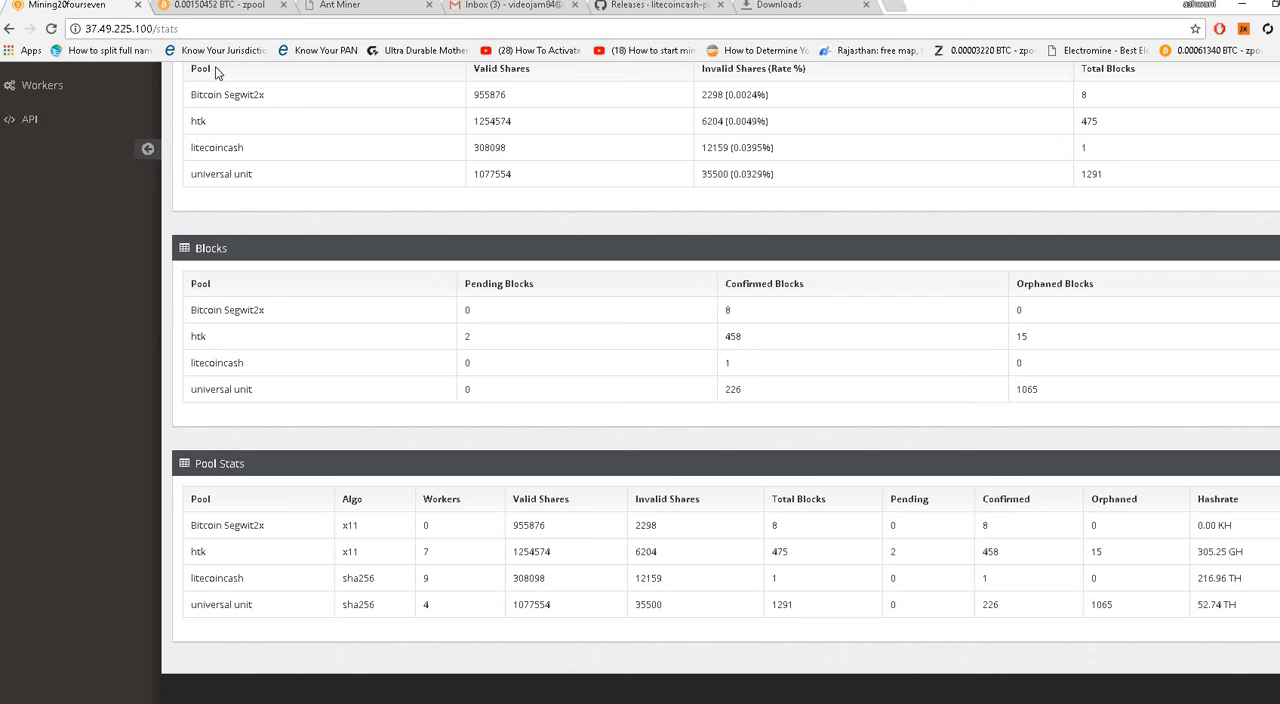
Step: Select the pool IP 37.49.225.100 in the address bar and go to Getting Started
{"action": "left_click", "coordinate": [145, 28]}
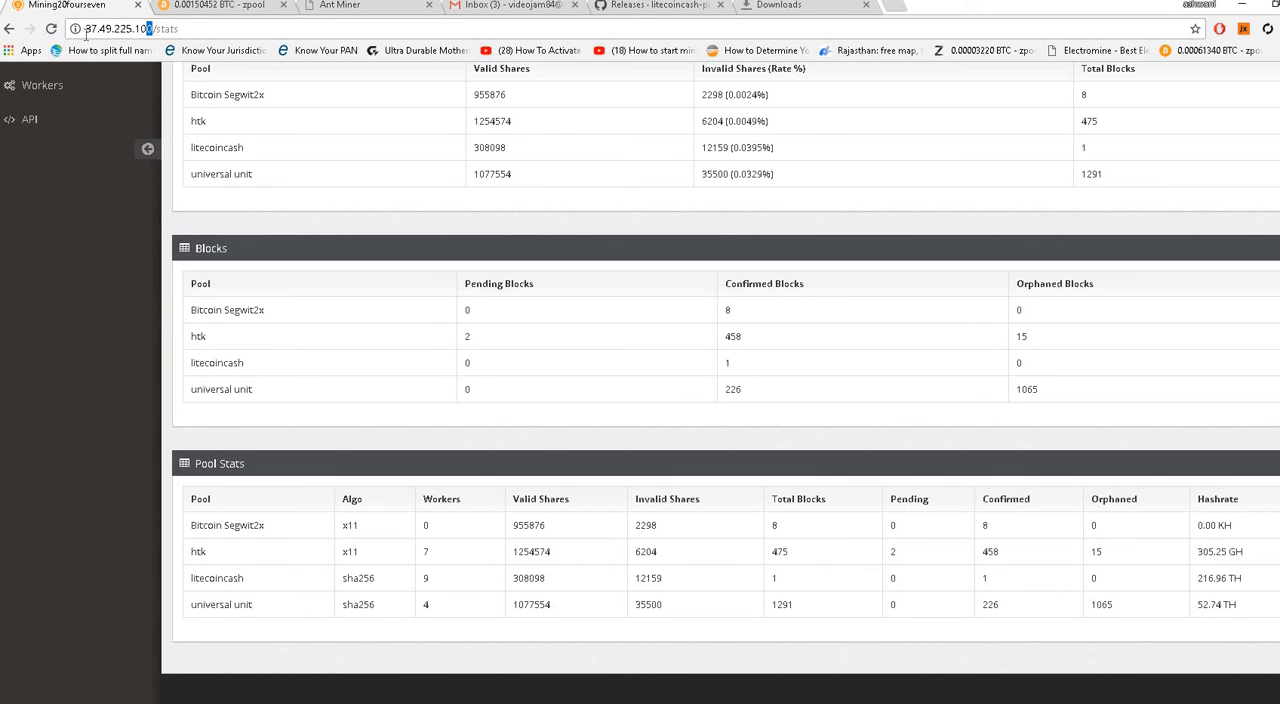
{"action": "double_click", "coordinate": [115, 28]}
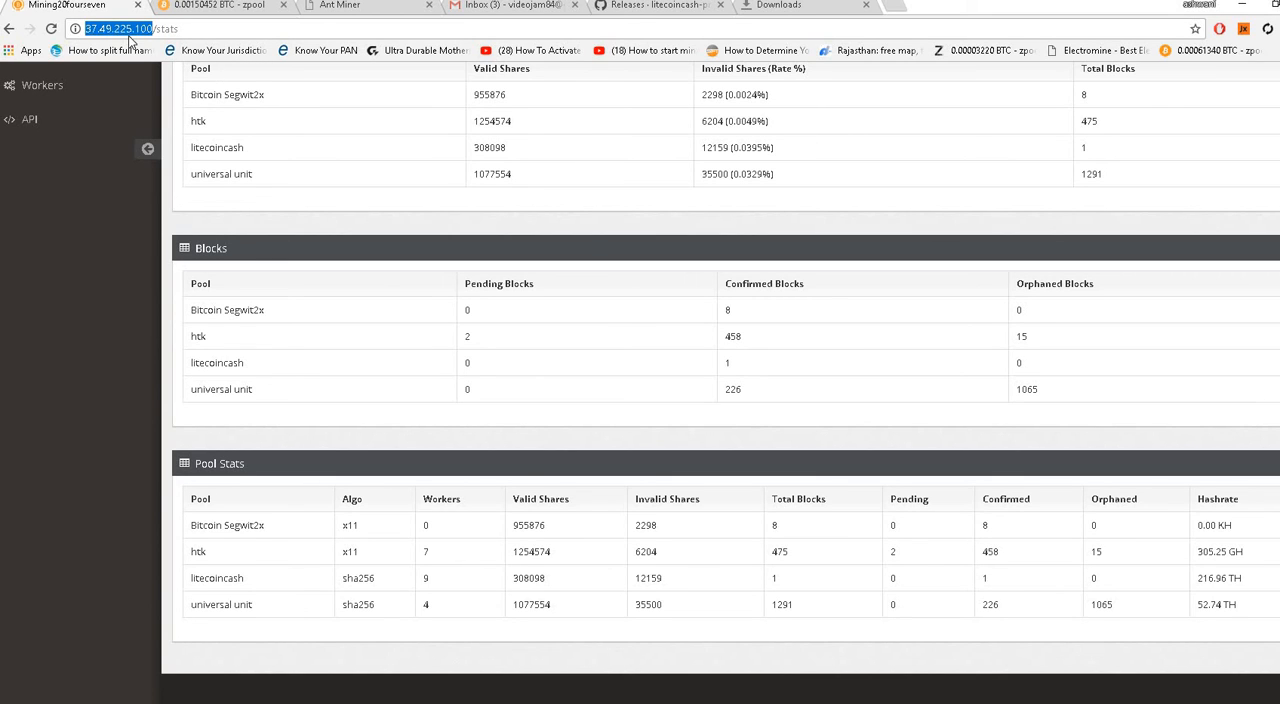
{"action": "mouse_move", "coordinate": [515, 321]}
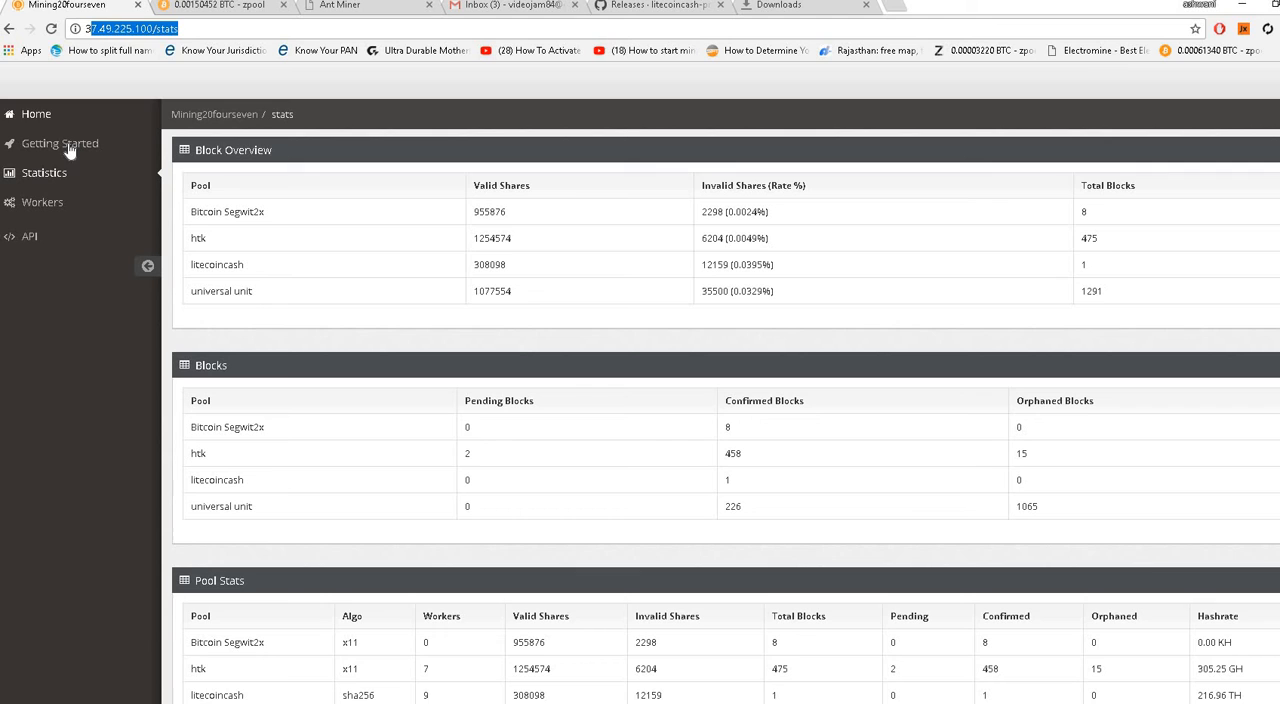
{"action": "left_click", "coordinate": [59, 143]}
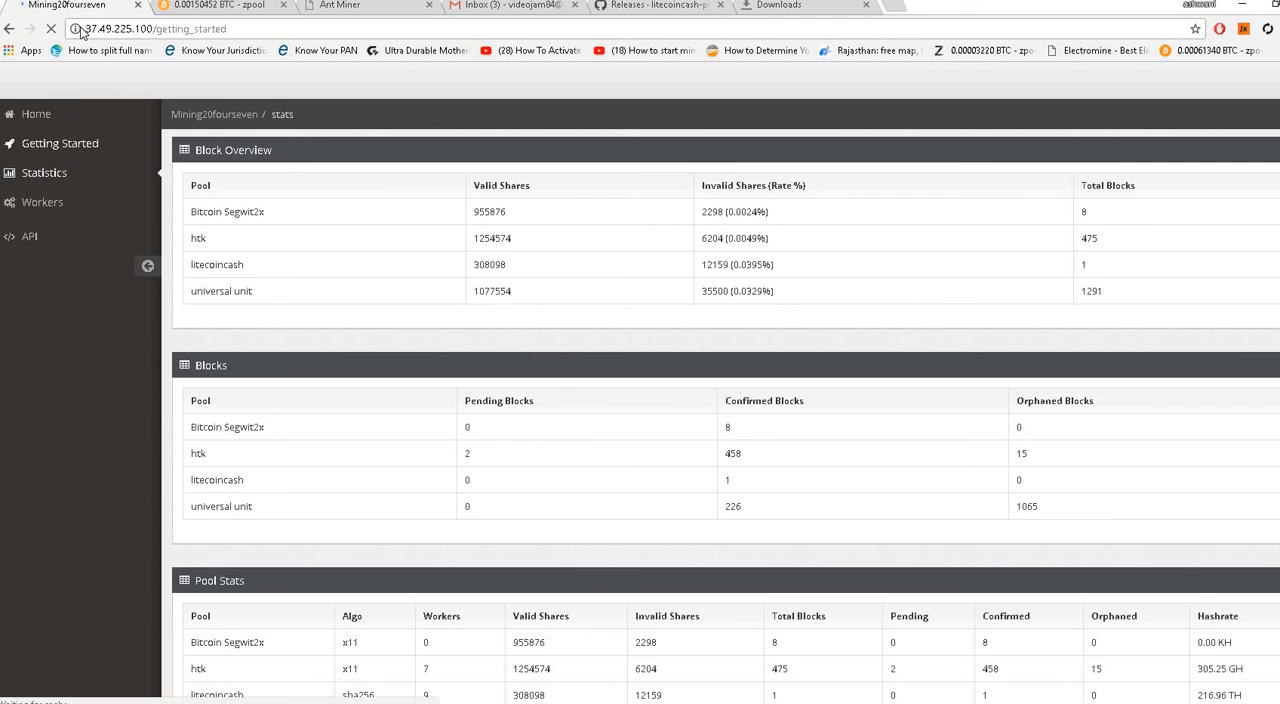
Step: Check the LiteCoinCash row: sha256, stratum host 37.49.225.100, port 3002
{"action": "left_click", "coordinate": [59, 143]}
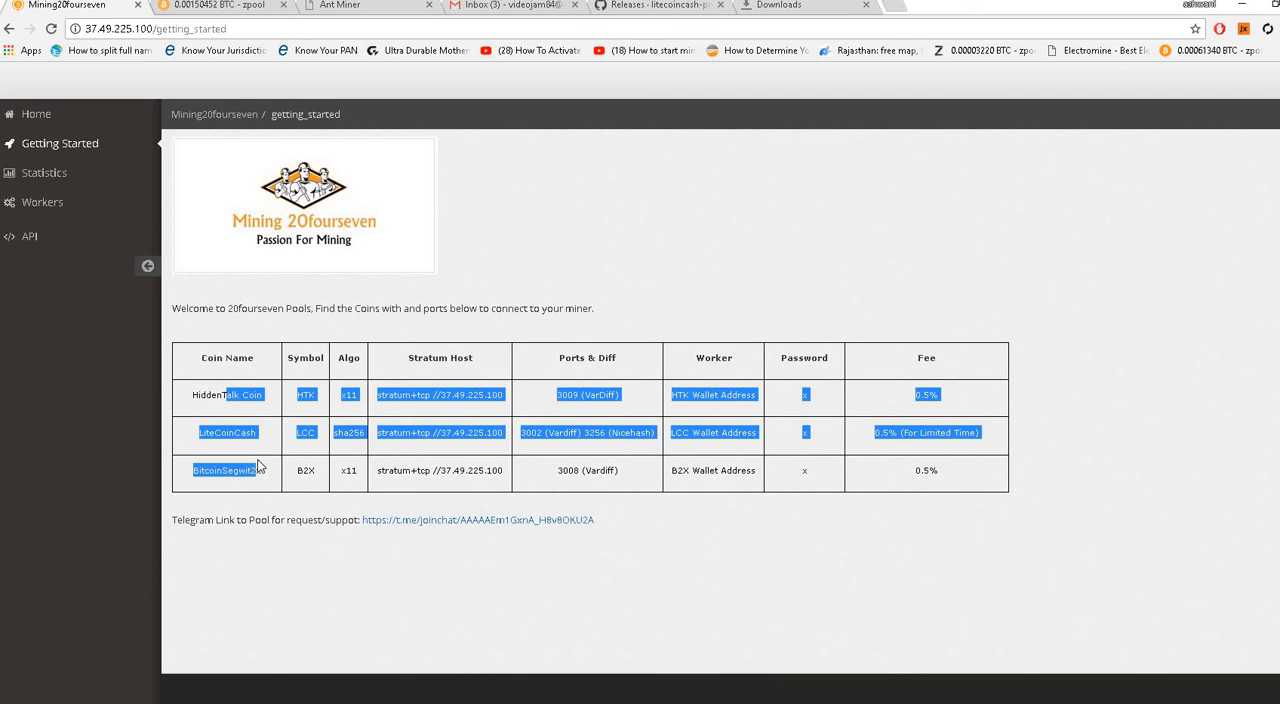
{"action": "left_click", "coordinate": [267, 435]}
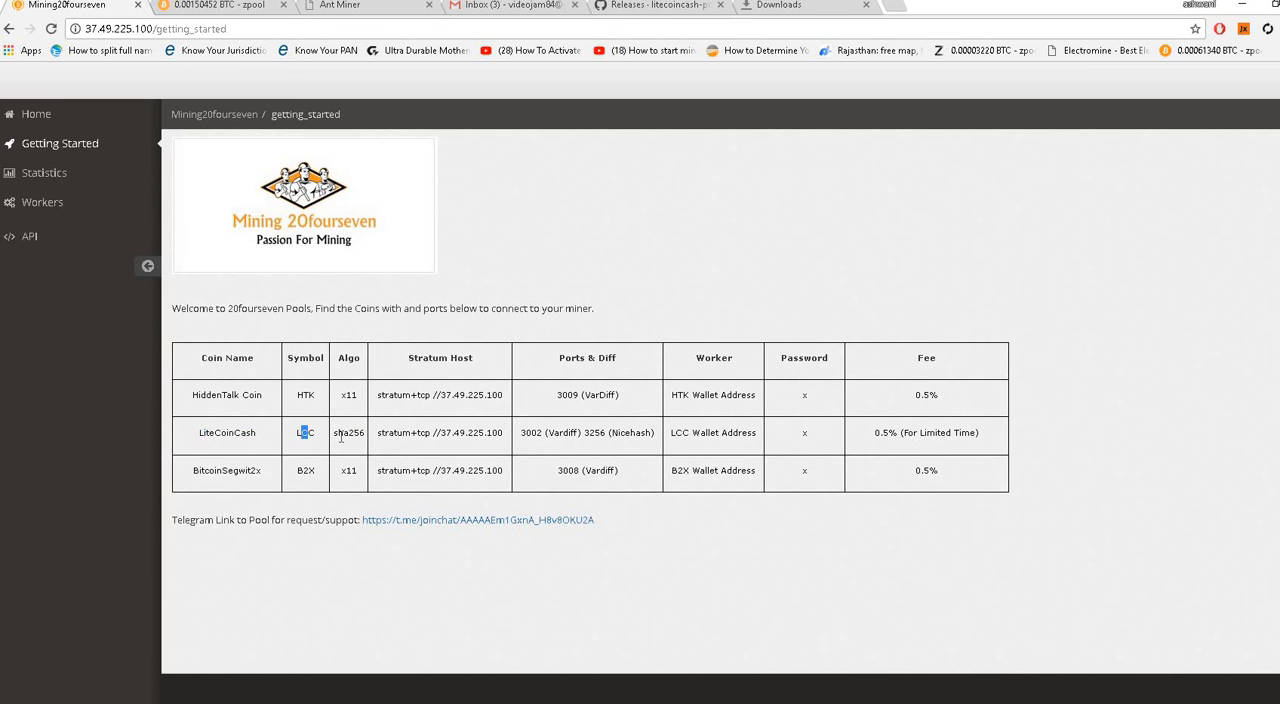
{"action": "double_click", "coordinate": [348, 432]}
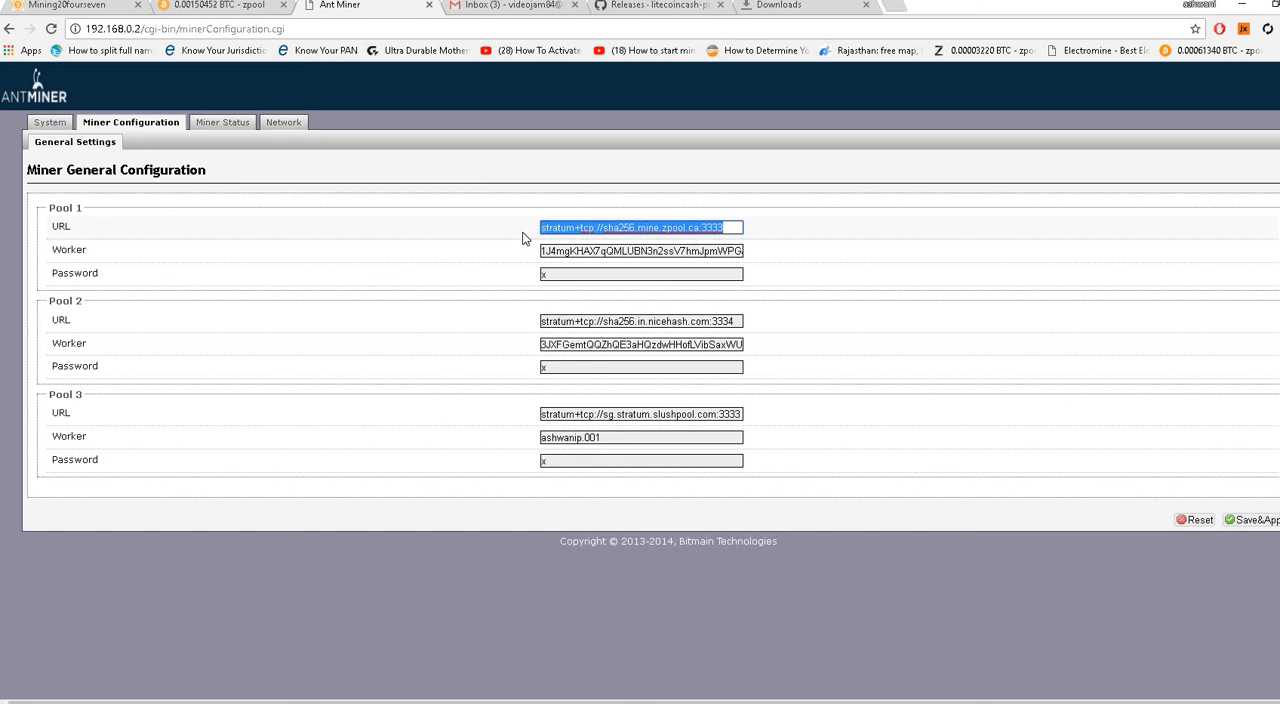
Step: Copy the LiteCoinCash stratum host and paste stratum+tcp://37.49.225.100 into Pool 1 URL
{"action": "right_click", "coordinate": [640, 227]}
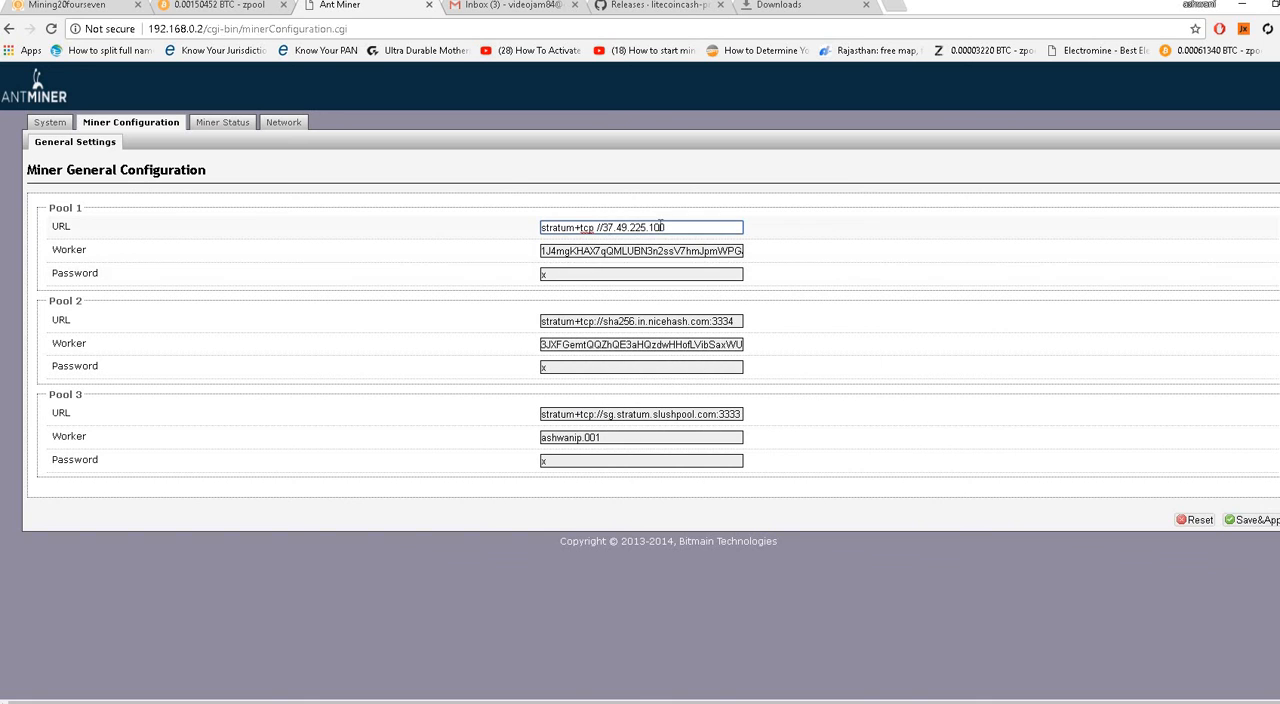
{"action": "mouse_move", "coordinate": [640, 686]}
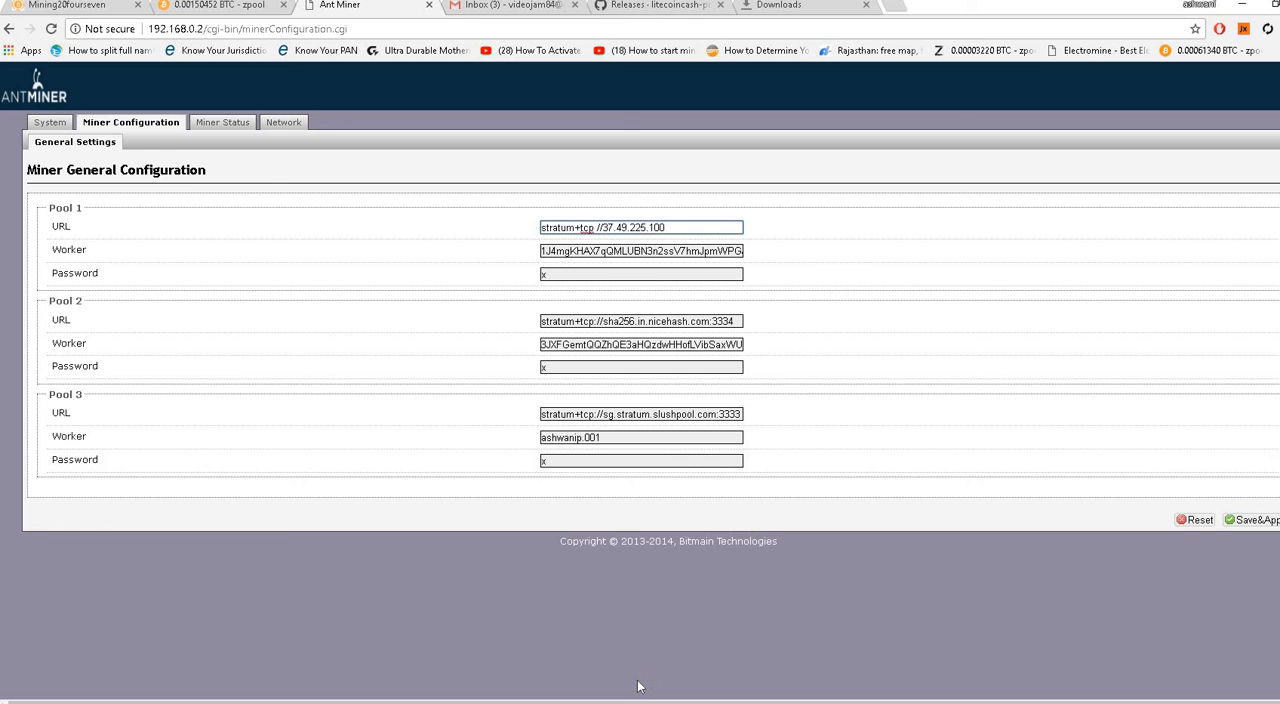
{"action": "mouse_move", "coordinate": [632, 689]}
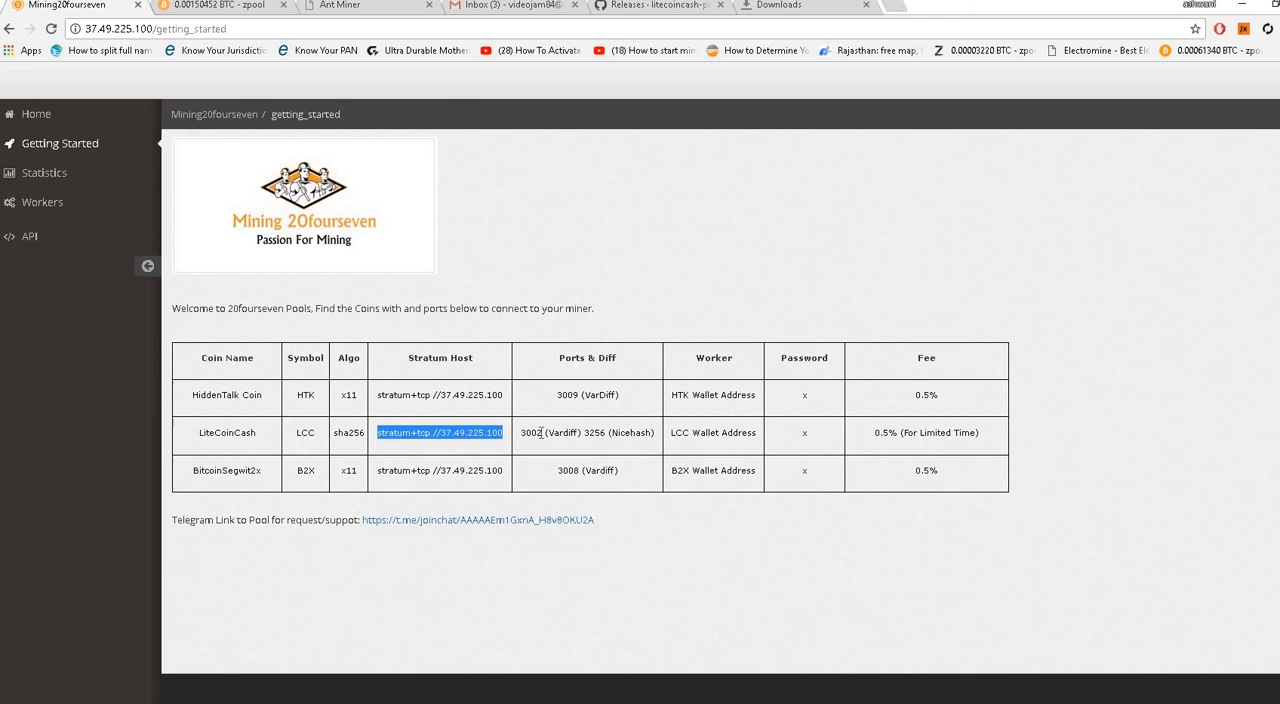
{"action": "right_click", "coordinate": [534, 432]}
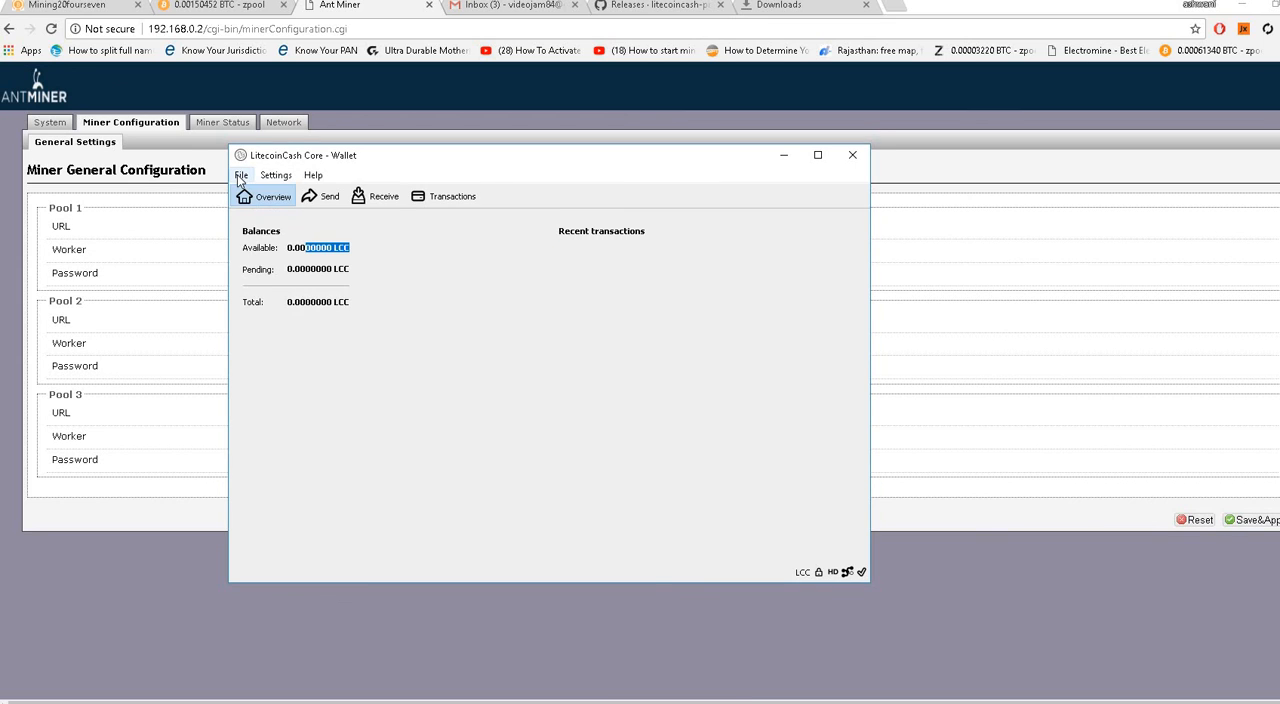
Step: Copy the wallet's receiving address and paste it in as Pool 1's worker
{"action": "left_click", "coordinate": [240, 175]}
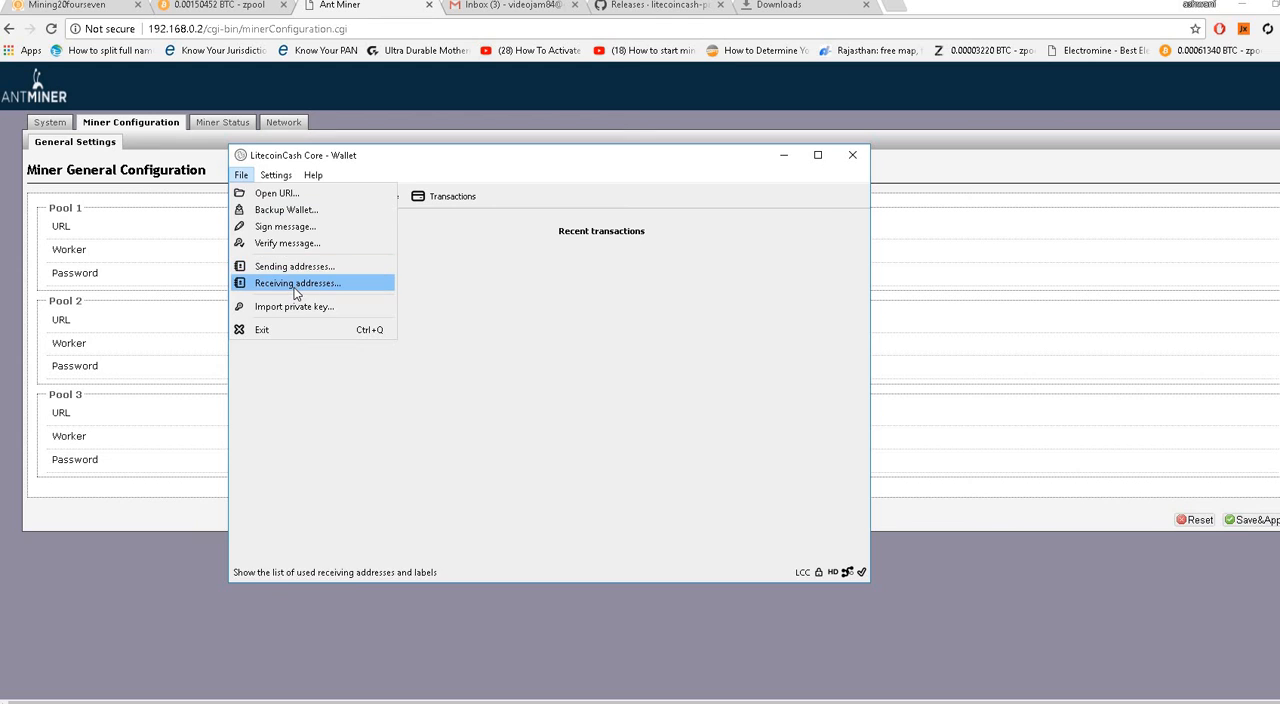
{"action": "left_click", "coordinate": [296, 283]}
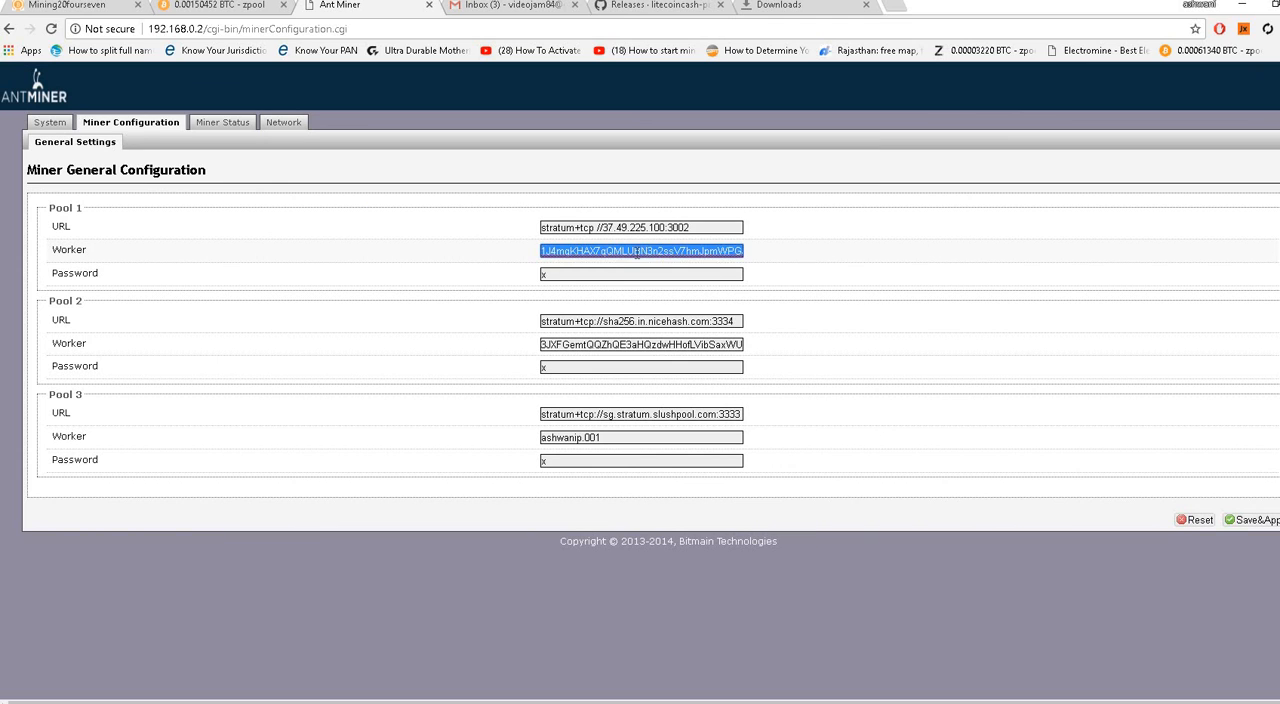
{"action": "right_click", "coordinate": [640, 250]}
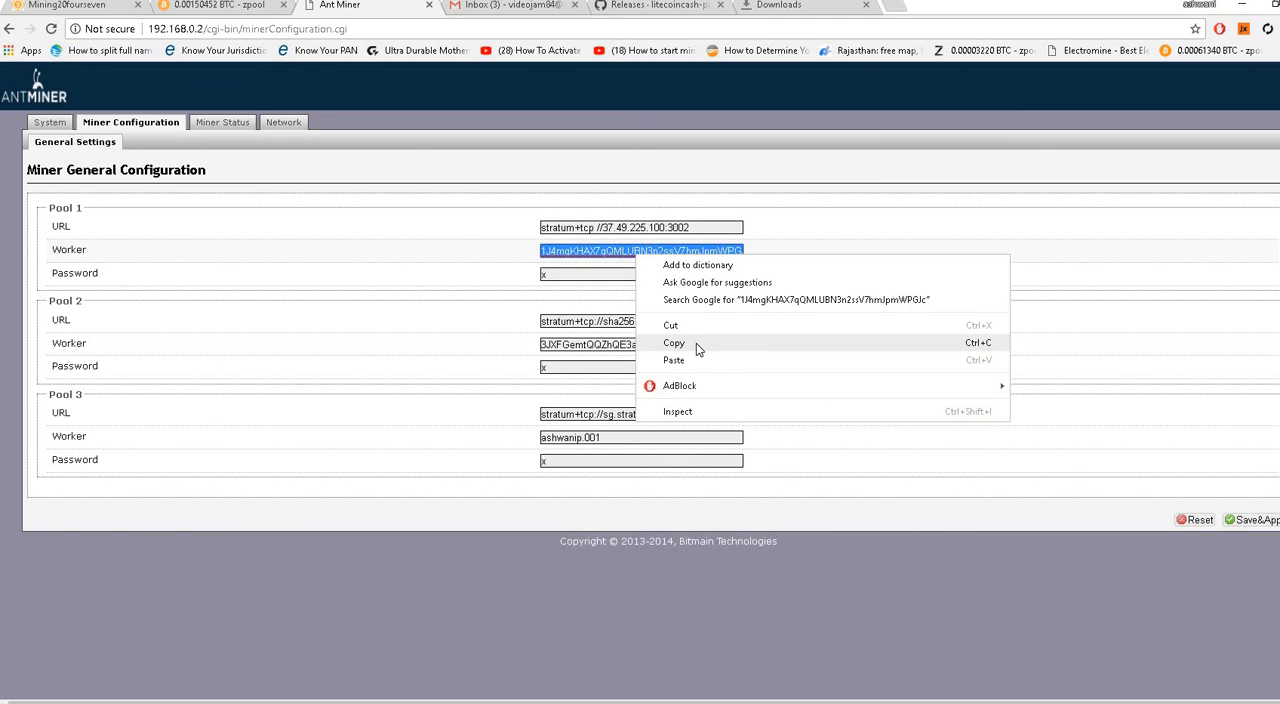
{"action": "left_click", "coordinate": [674, 360]}
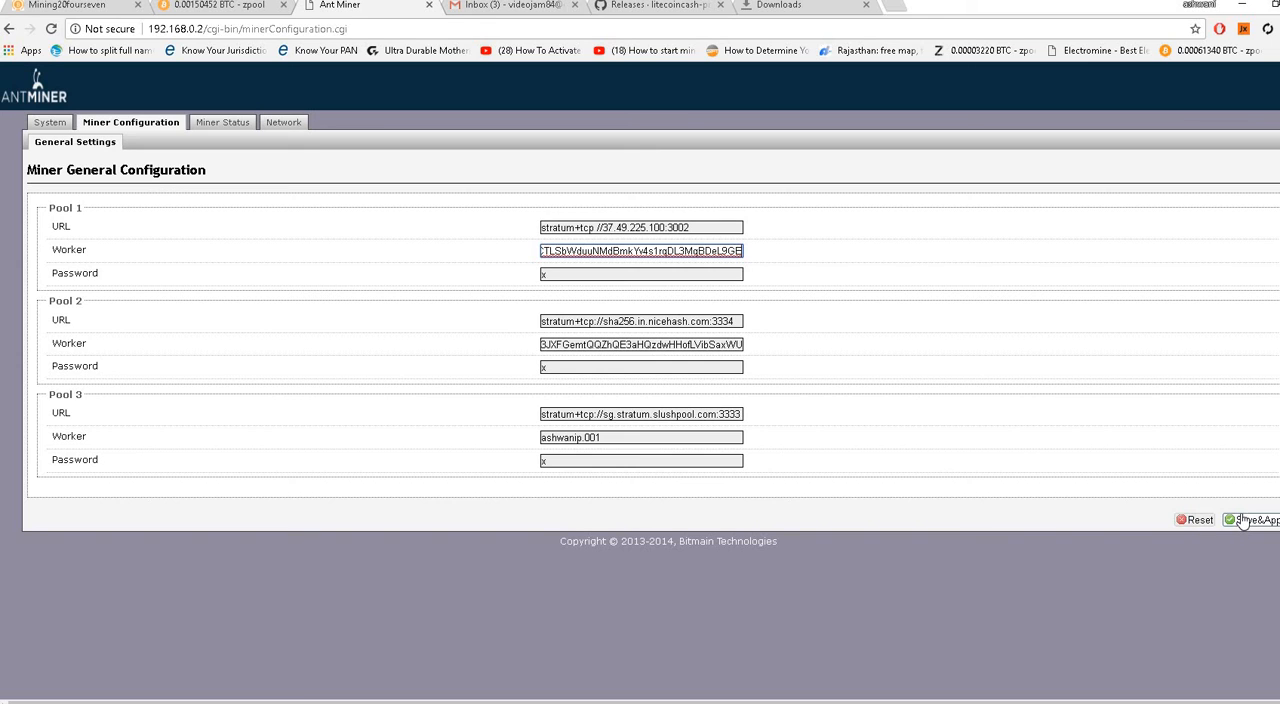
{"action": "mouse_move", "coordinate": [785, 268]}
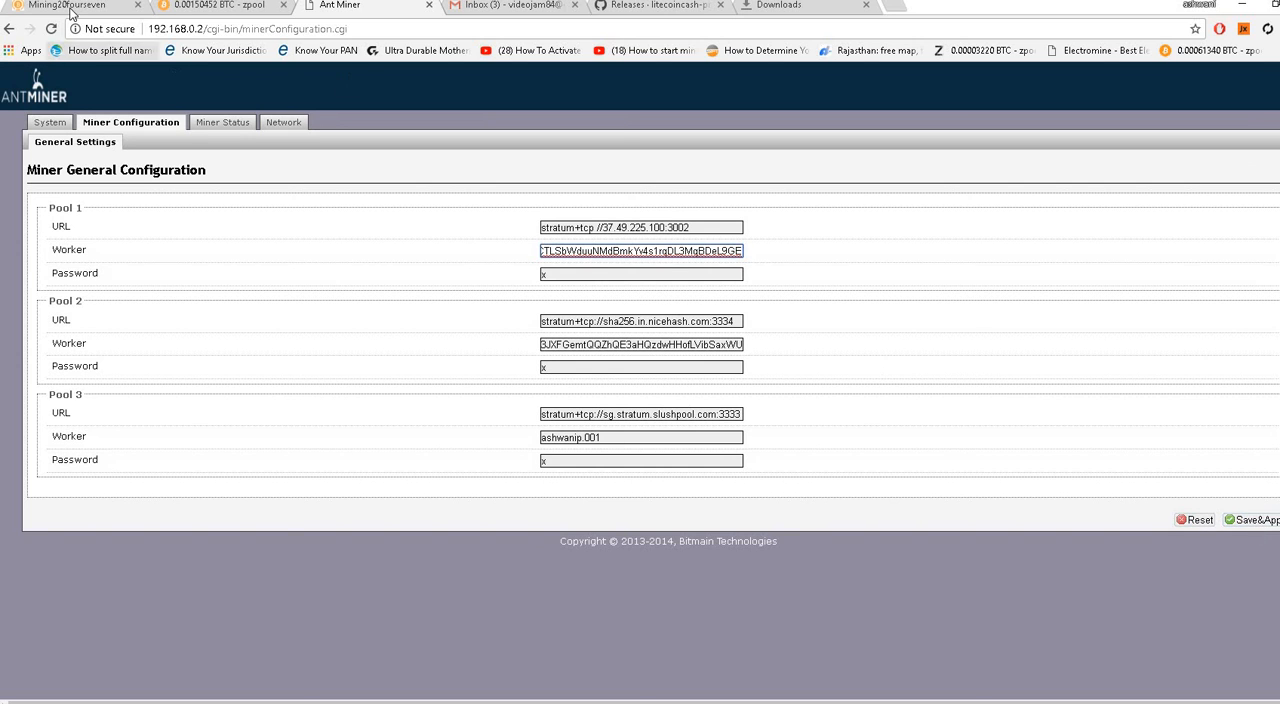
Step: Open Statistics > Workers on the pool site and scroll to the litecoincash worker hashrates
{"action": "left_click", "coordinate": [67, 6]}
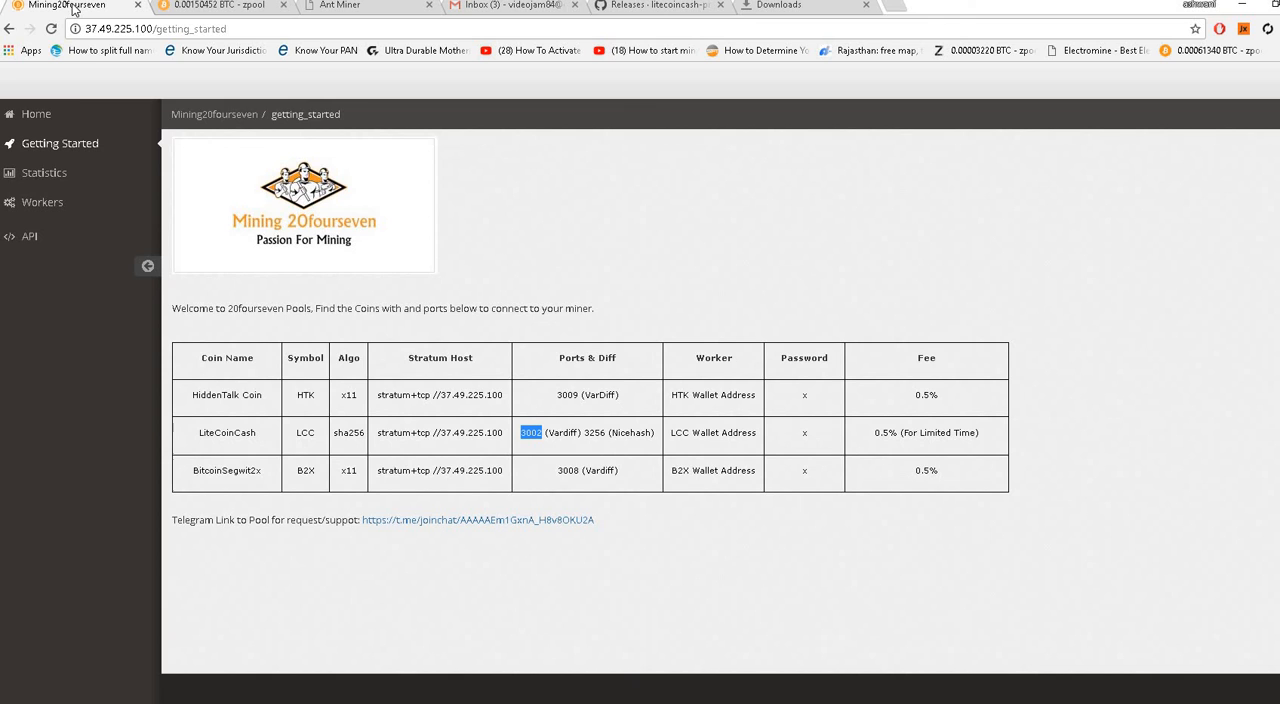
{"action": "left_click", "coordinate": [44, 172]}
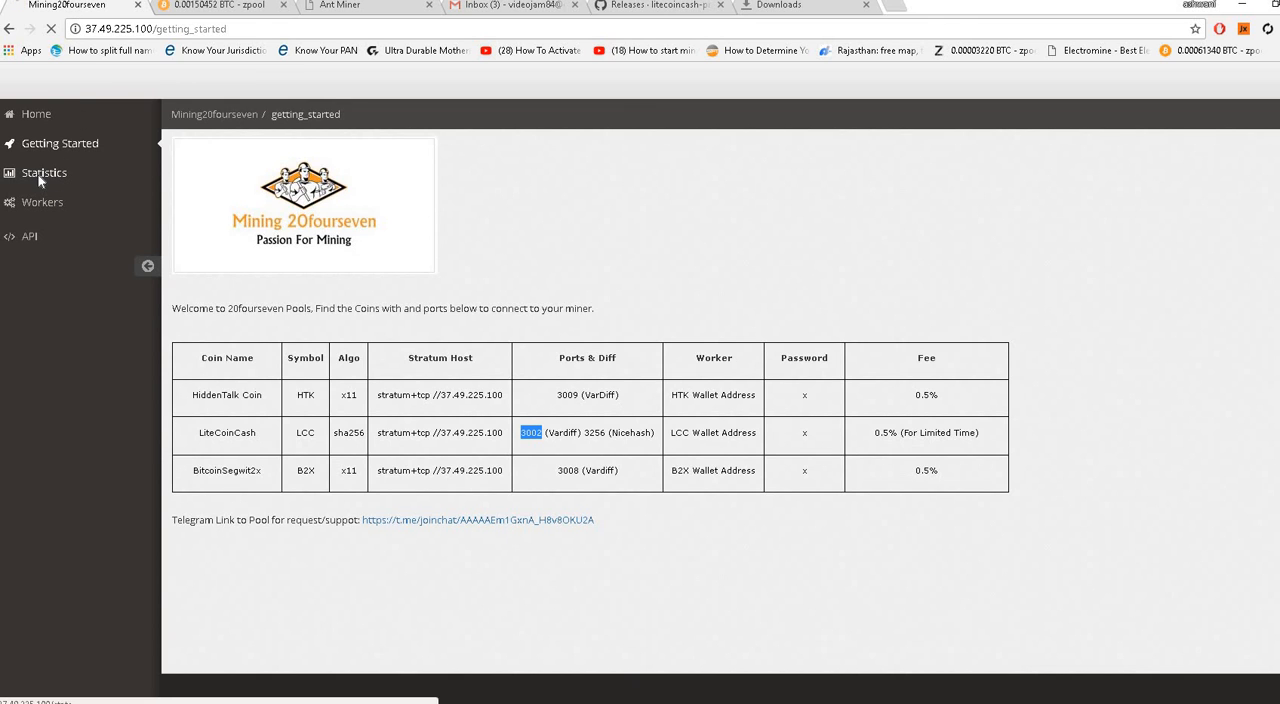
{"action": "left_click", "coordinate": [44, 172]}
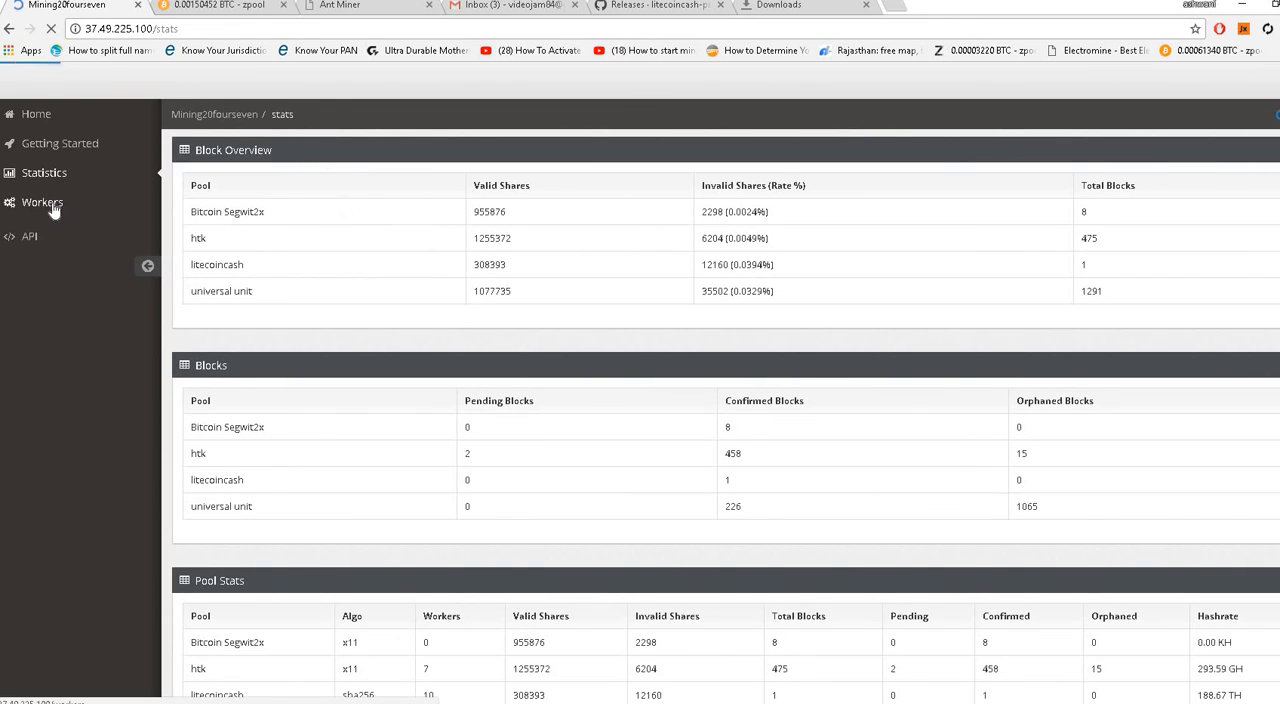
{"action": "left_click", "coordinate": [42, 202]}
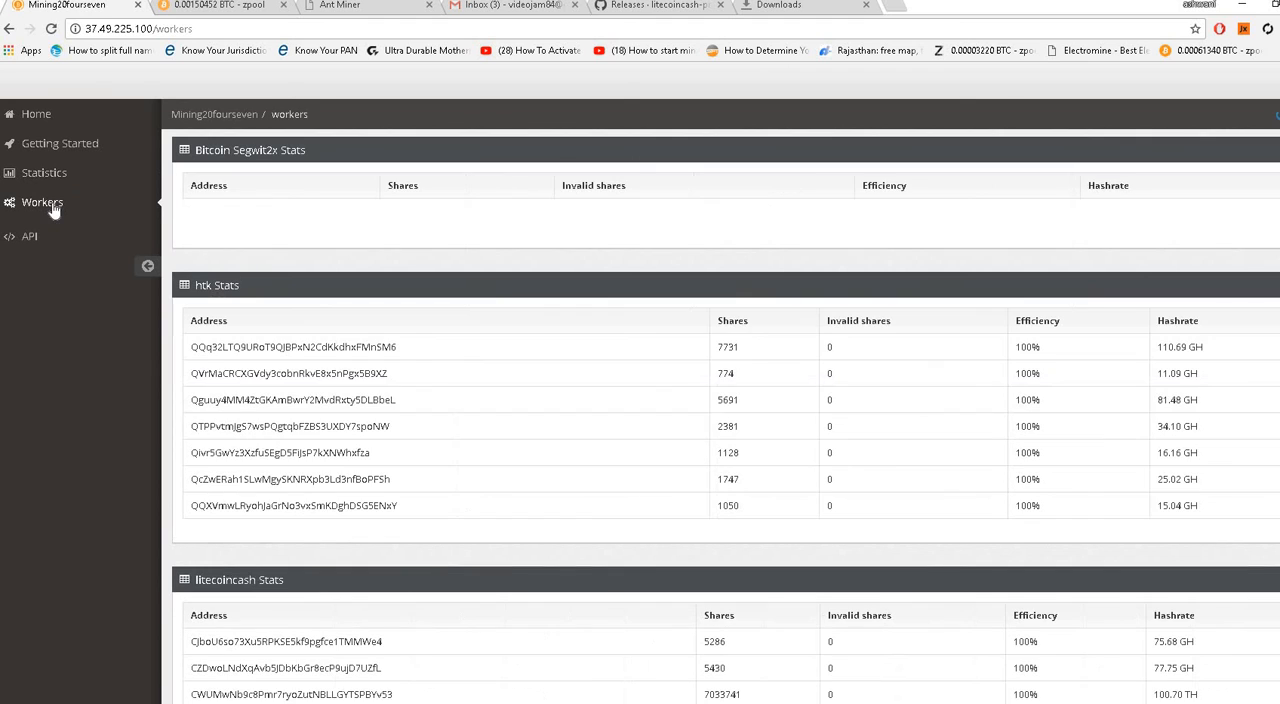
{"action": "scroll", "scroll_direction": "down", "scroll_amount": 3}
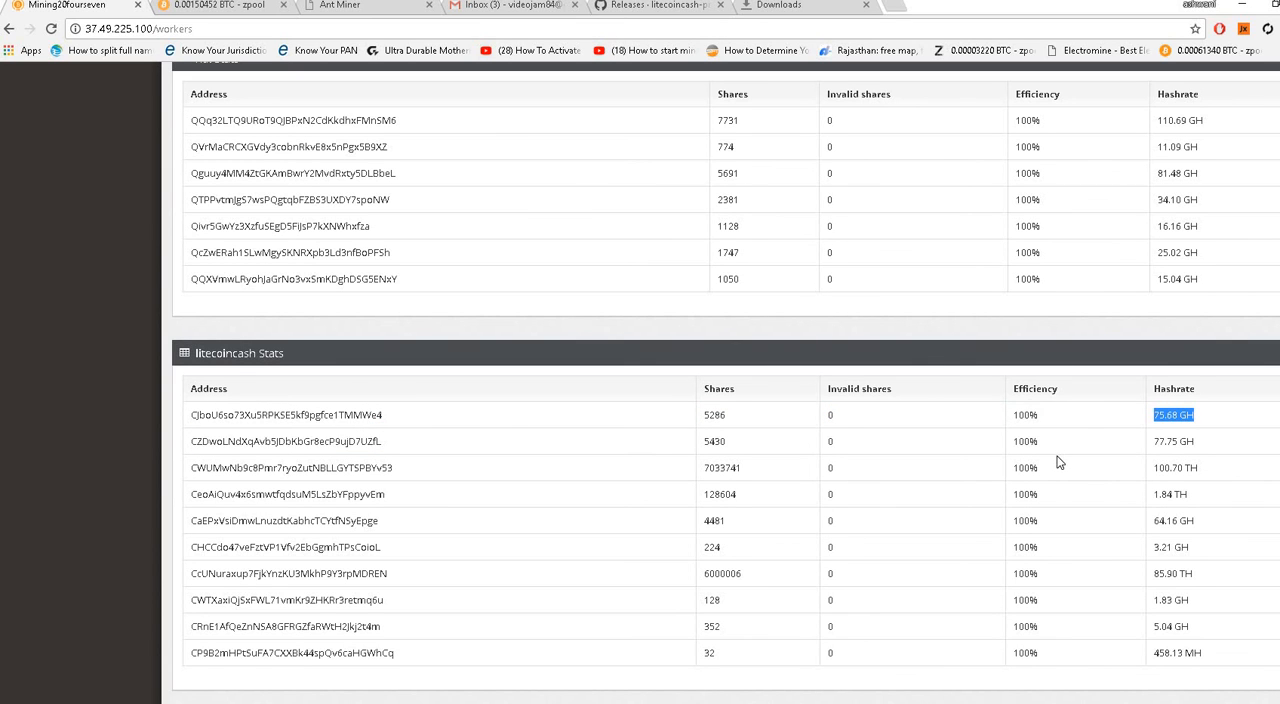
{"action": "scroll", "scroll_direction": "down", "scroll_amount": 3}
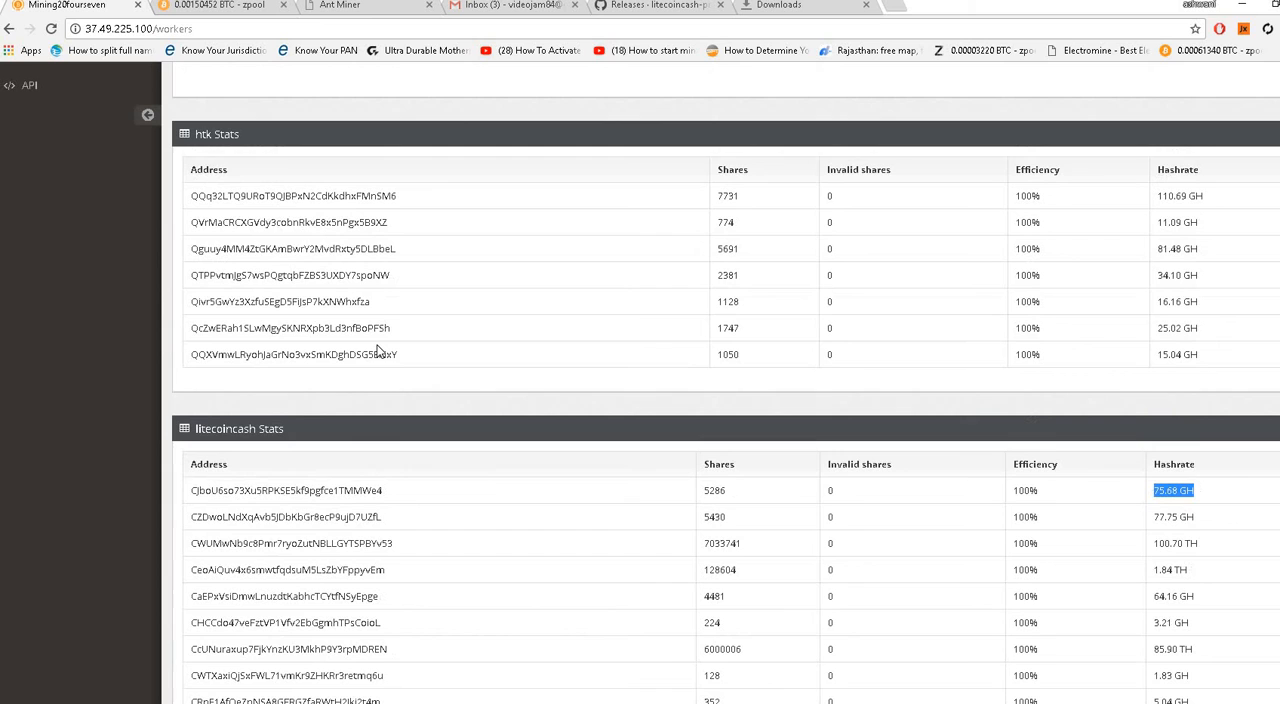
{"action": "scroll", "scroll_direction": "down", "scroll_amount": 3}
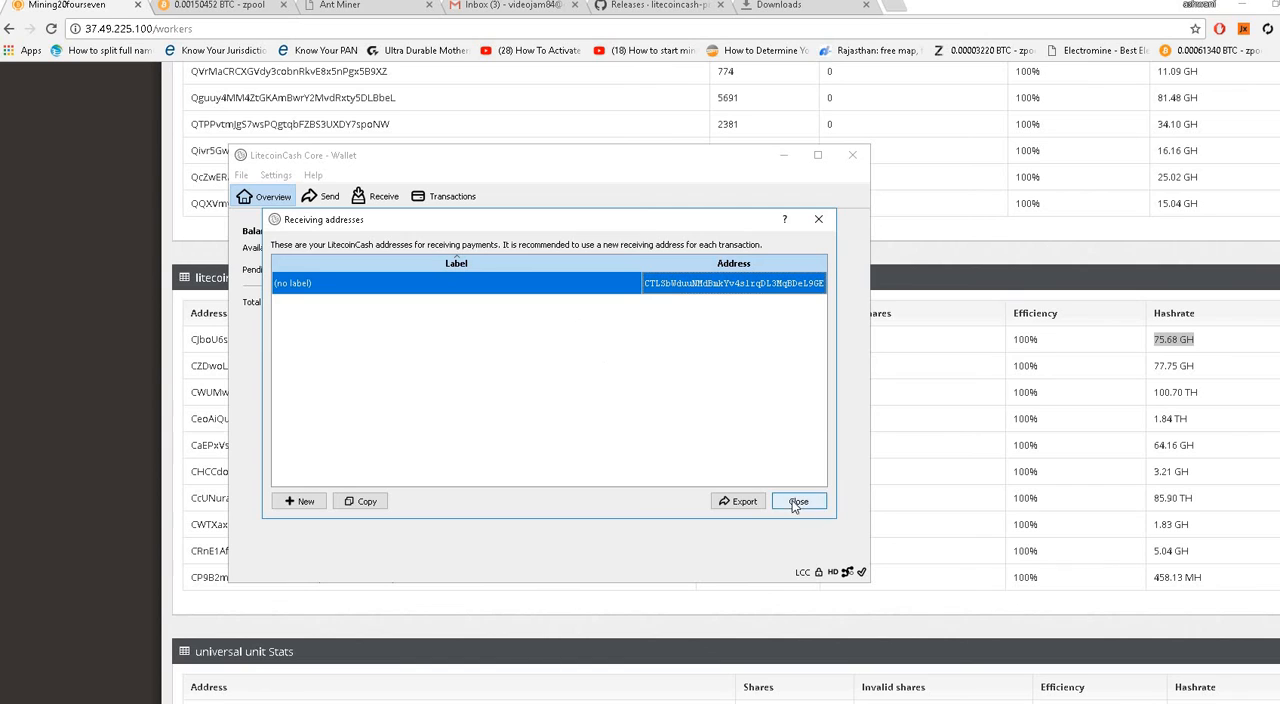
Step: Close the receiving addresses list, leaving the overview with zero available, pending and total LCC
{"action": "left_click", "coordinate": [798, 501]}
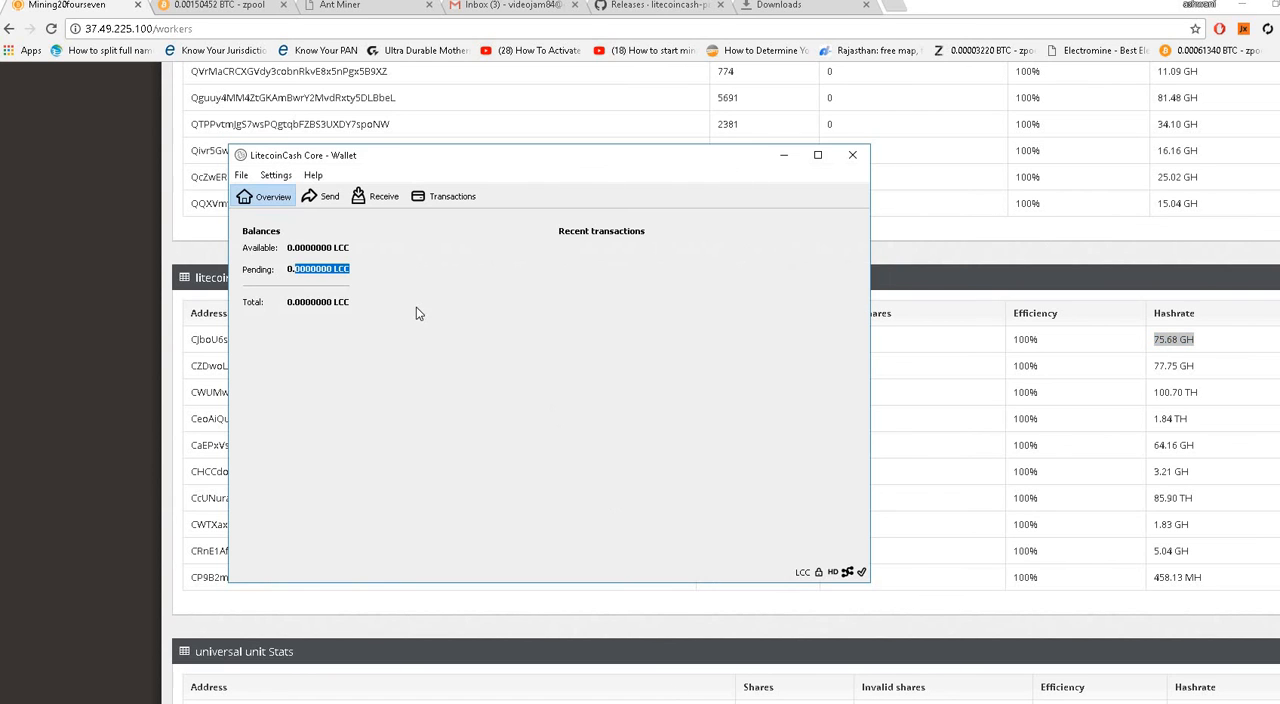
{"action": "mouse_move", "coordinate": [266, 213]}
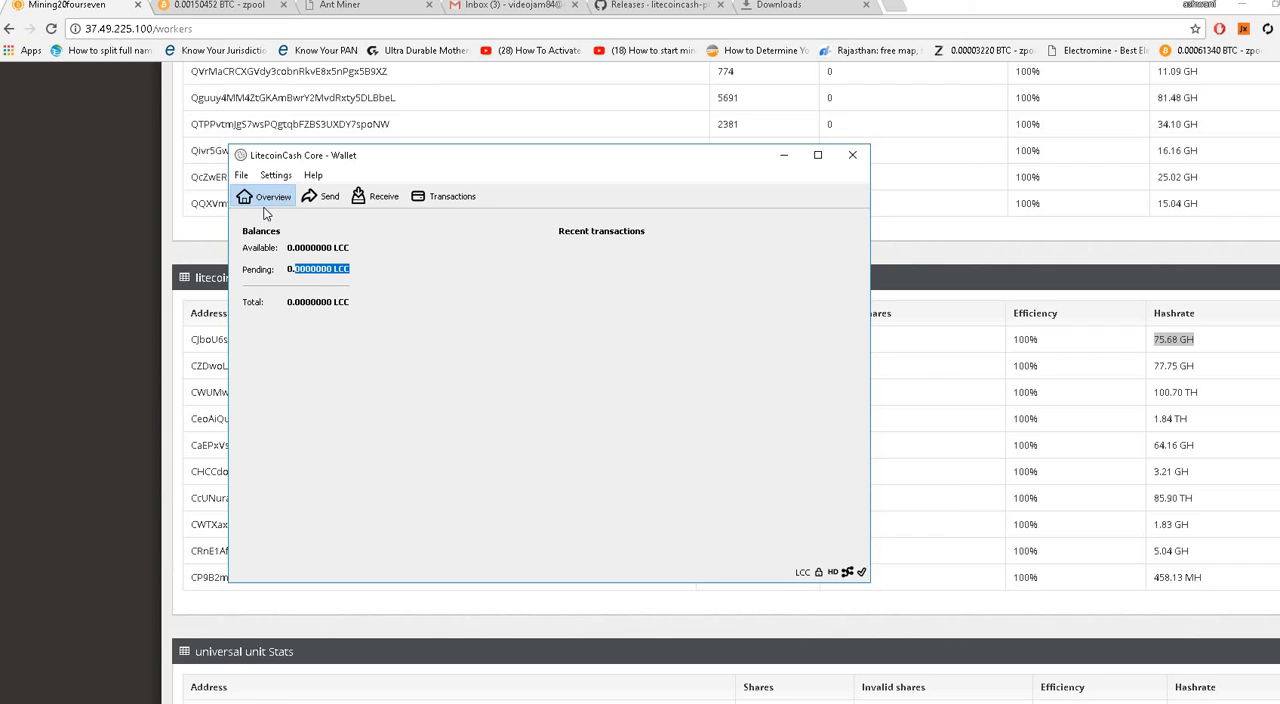